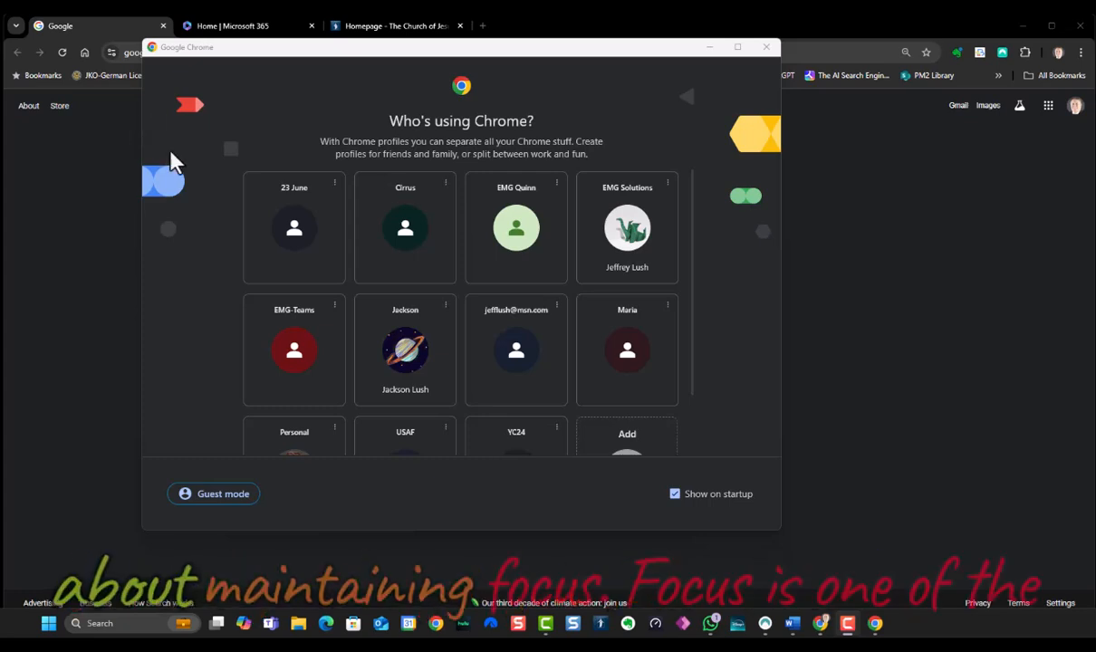
- Dismiss the profile chooser window to get back to the Google homepage
scroll("down", 3)
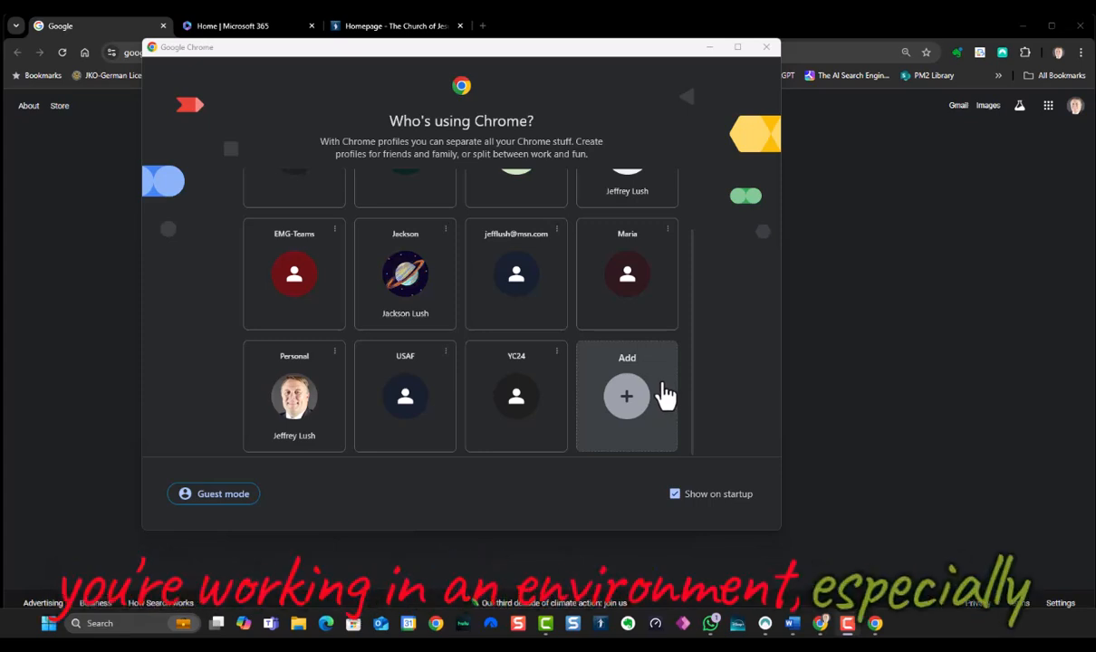
mouse_move(848, 625)
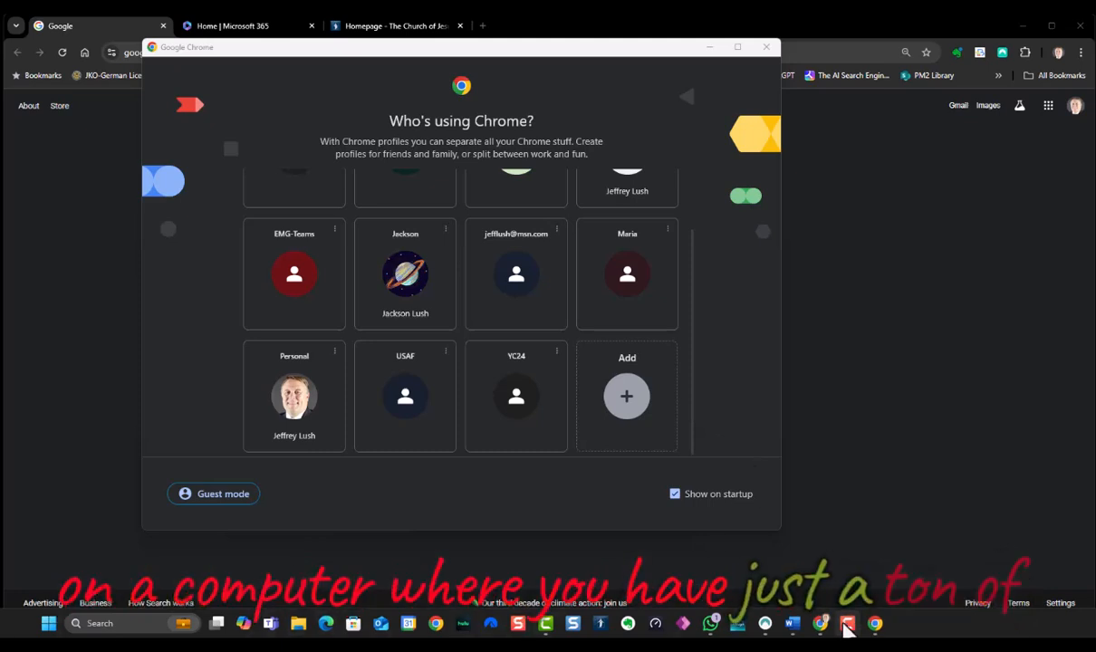
mouse_move(1021, 329)
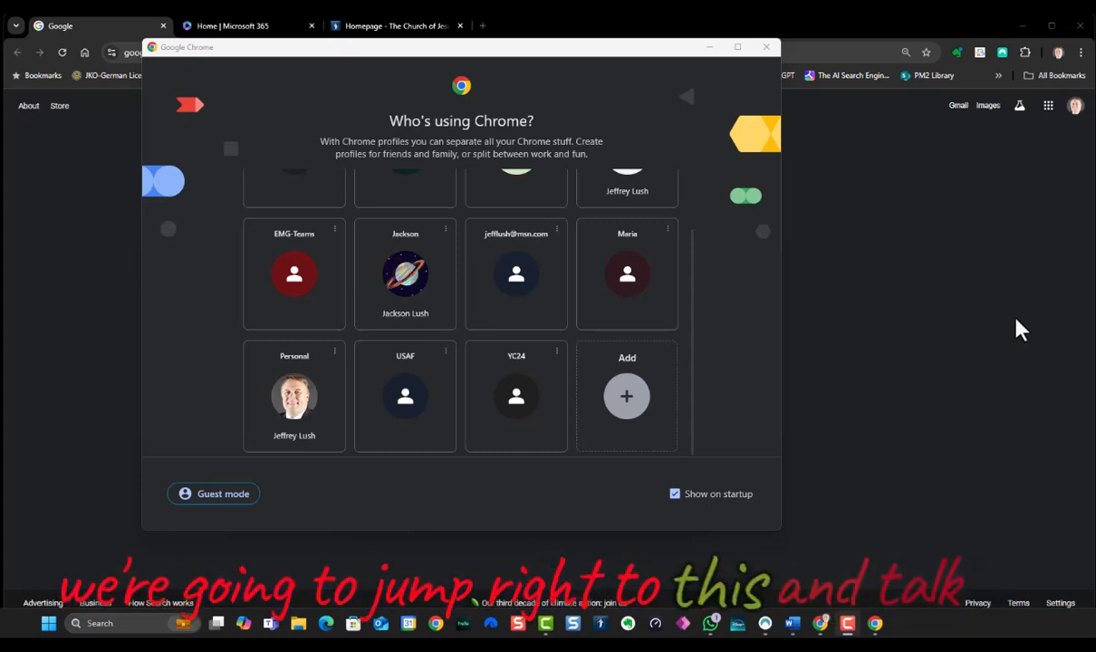
mouse_move(876, 372)
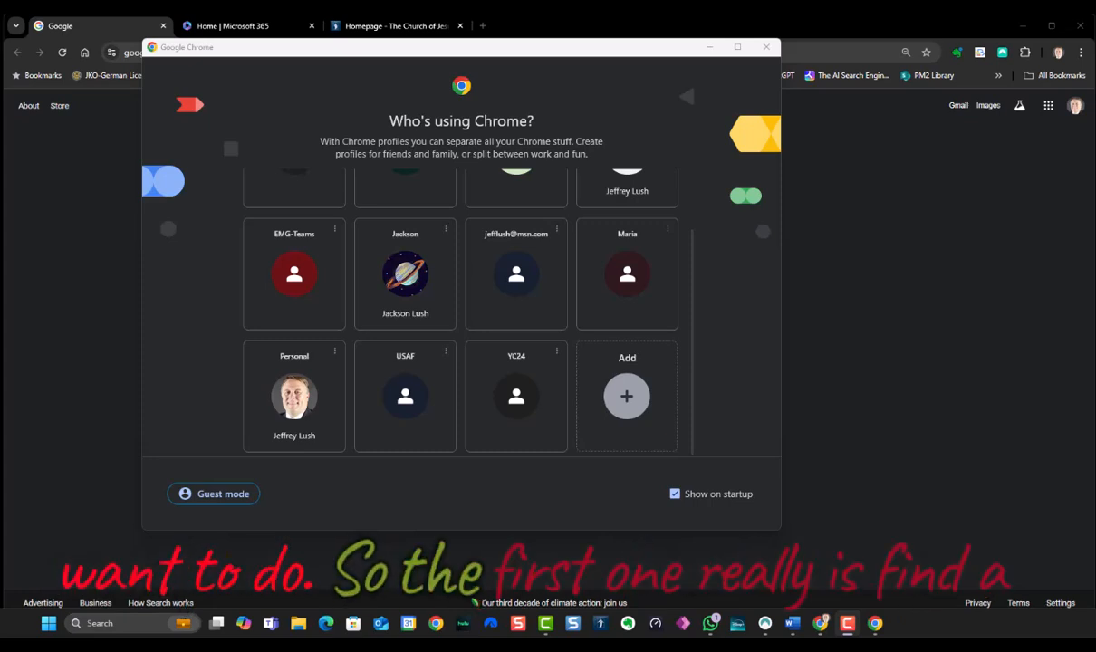
key("alt+tab")
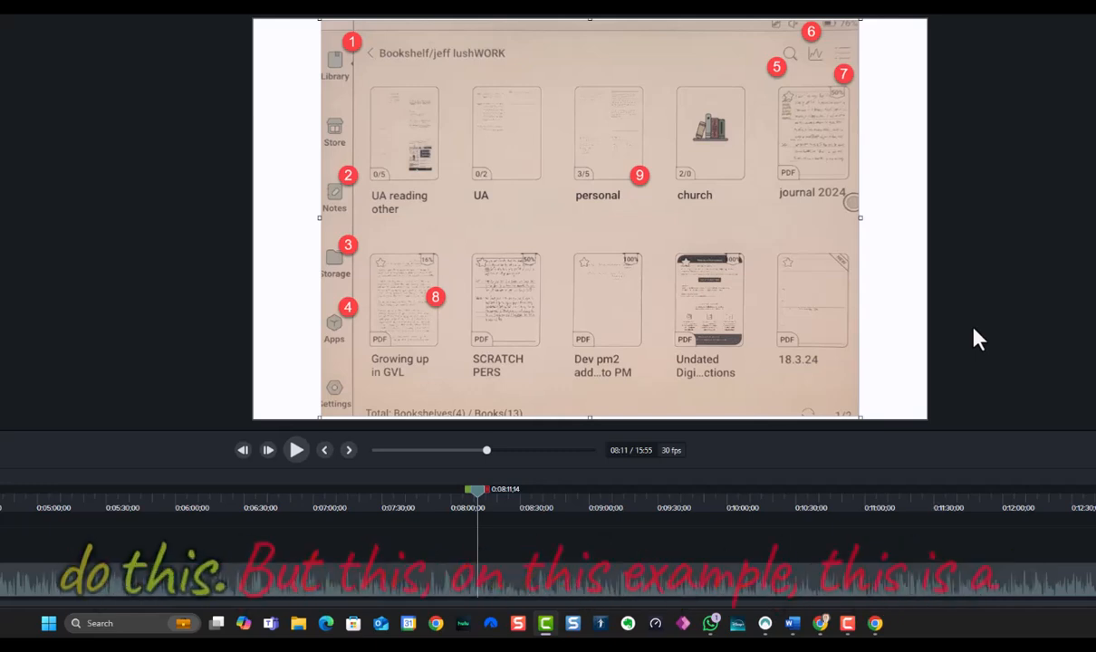
mouse_move(499, 82)
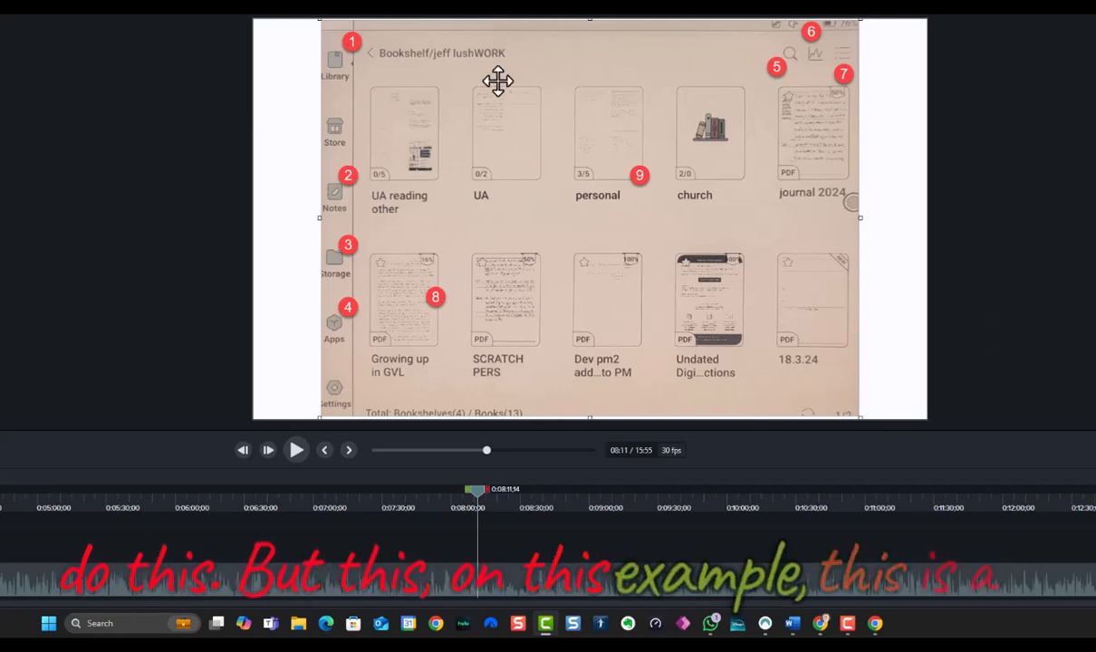
mouse_move(539, 161)
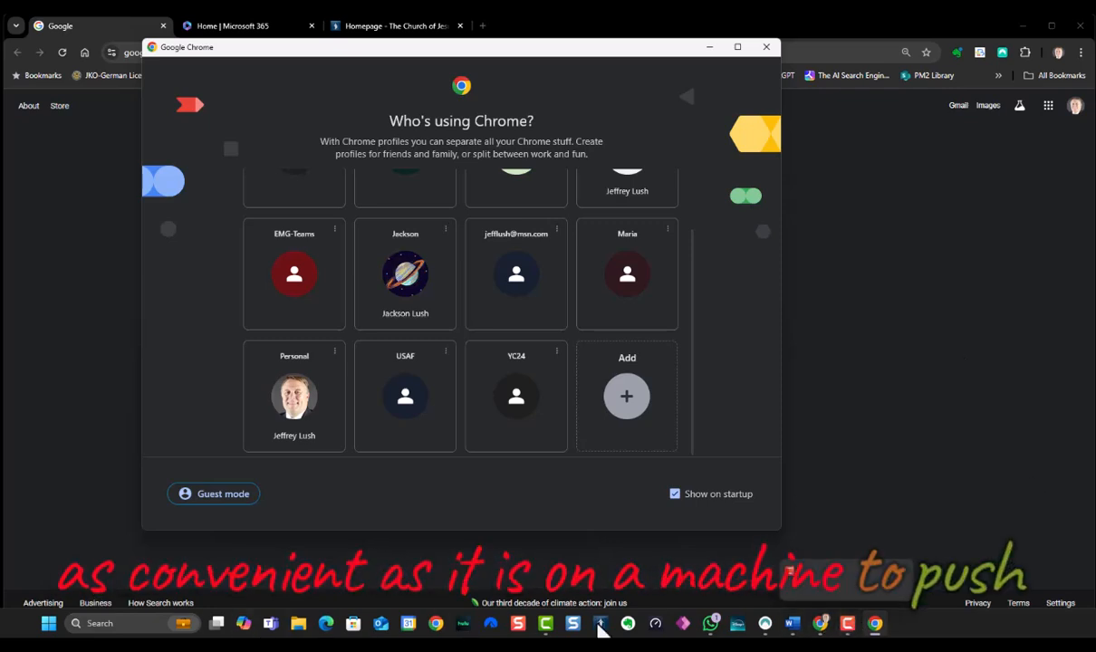
mouse_move(779, 182)
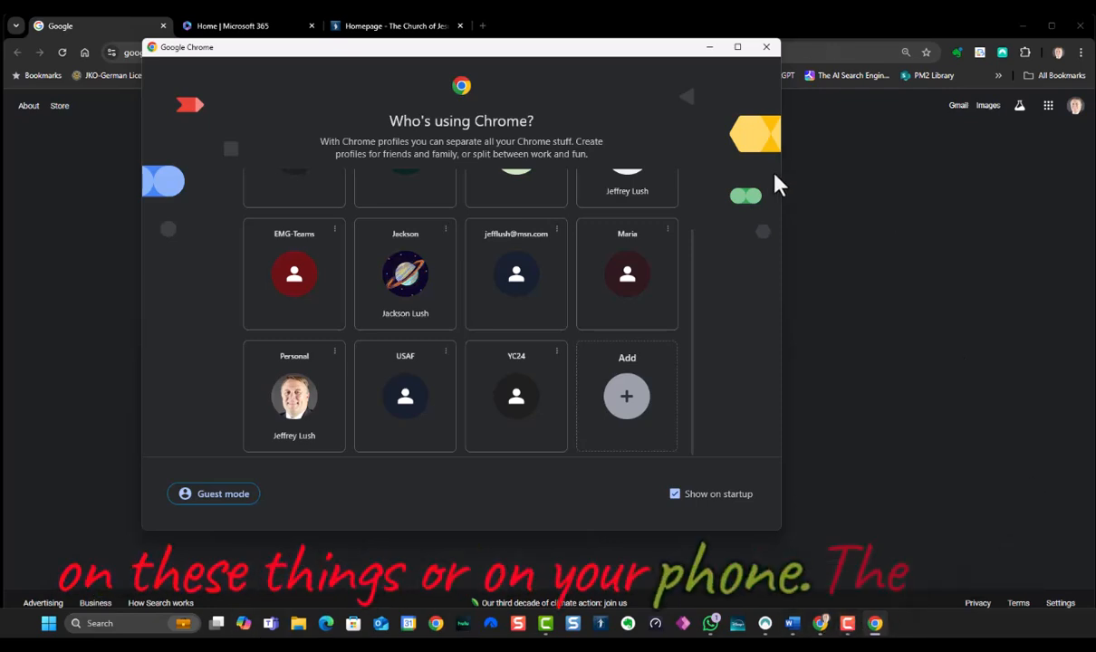
mouse_move(295, 453)
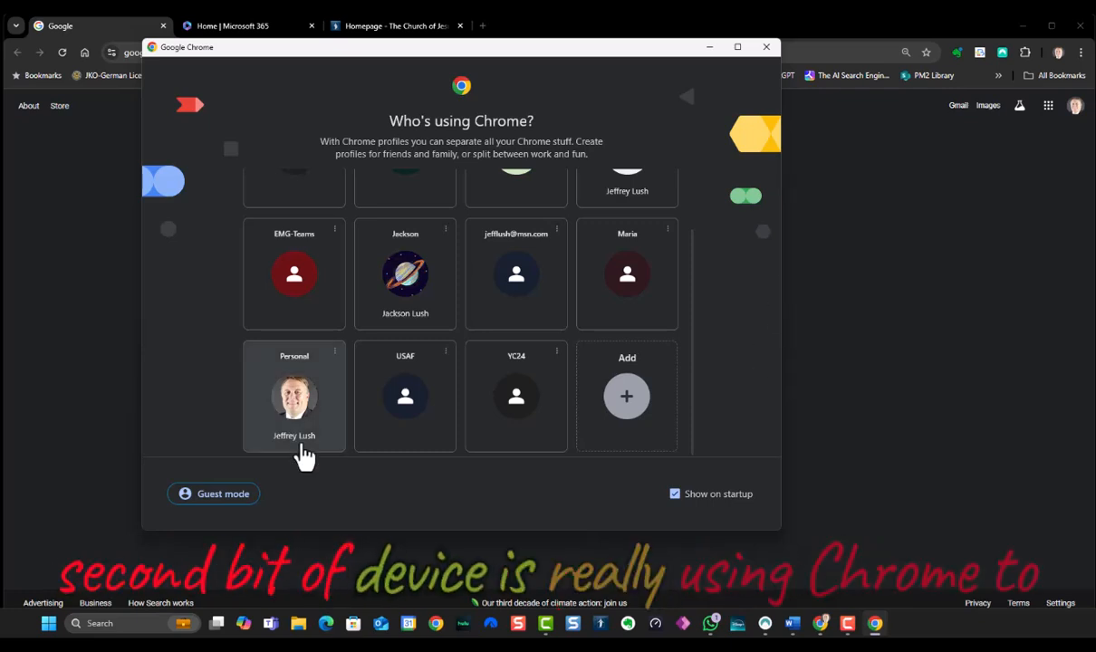
mouse_move(405, 357)
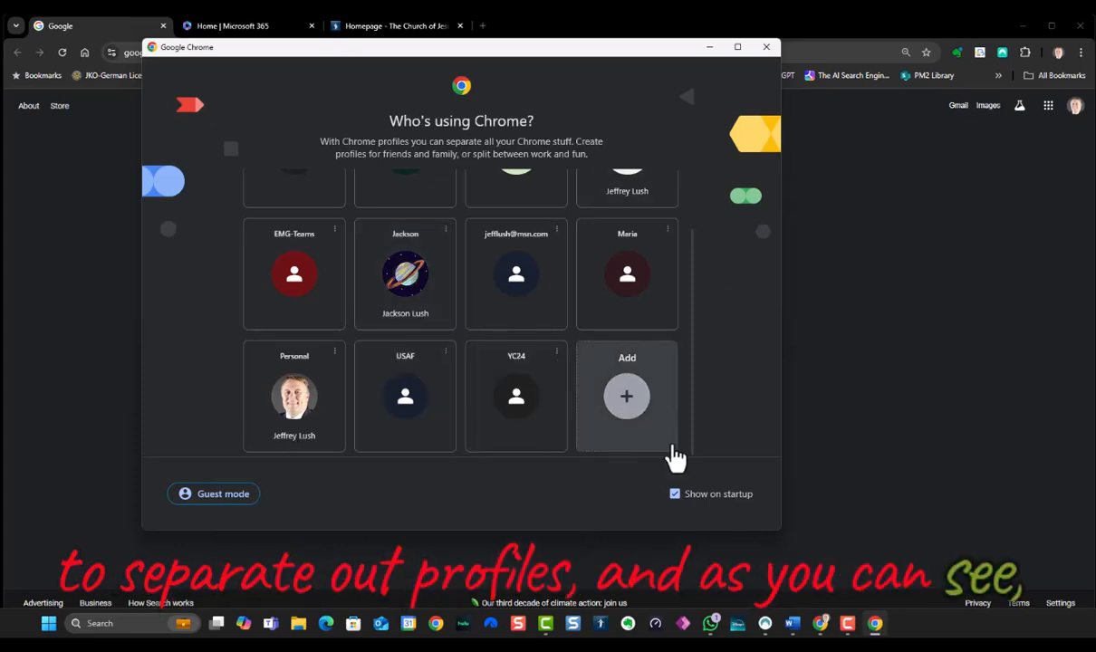
mouse_move(710, 53)
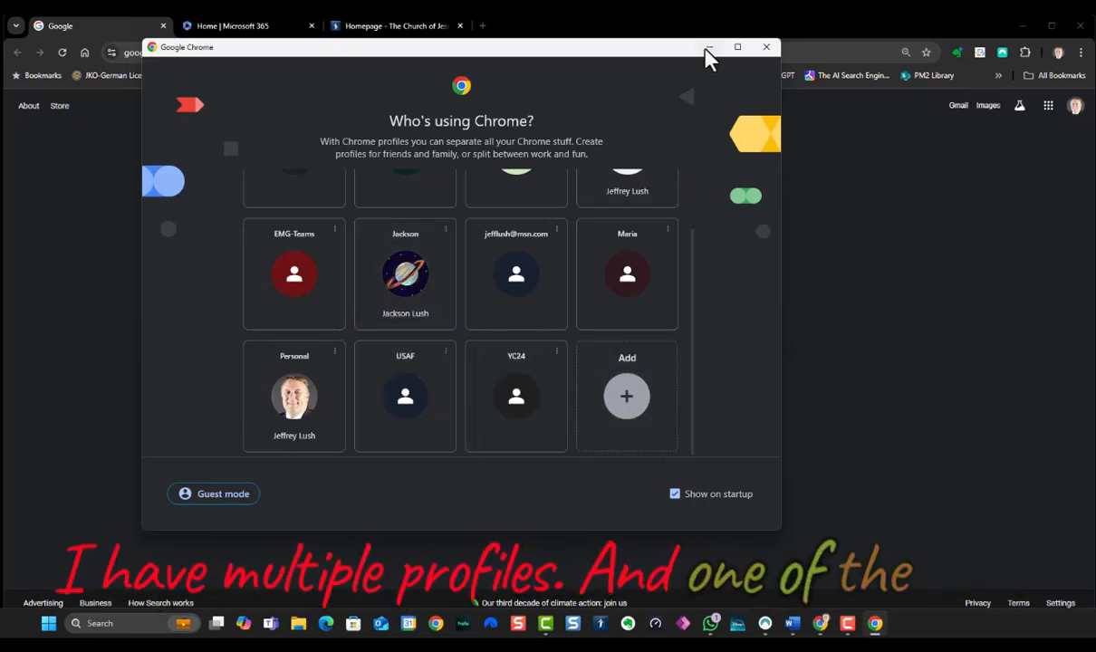
left_click(709, 47)
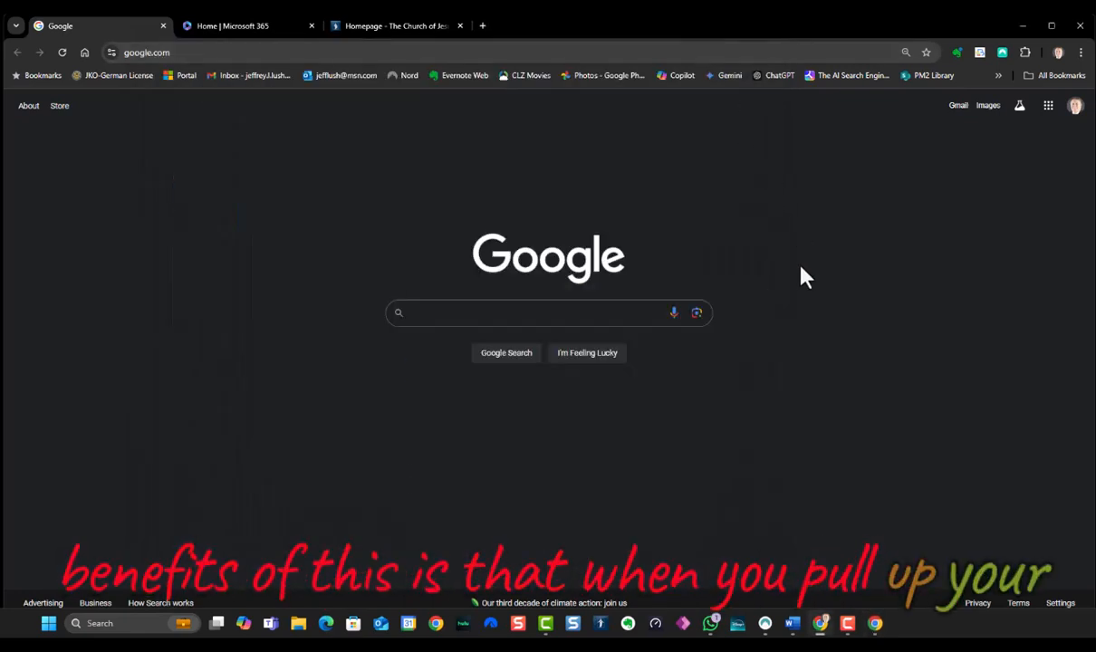
mouse_move(72, 86)
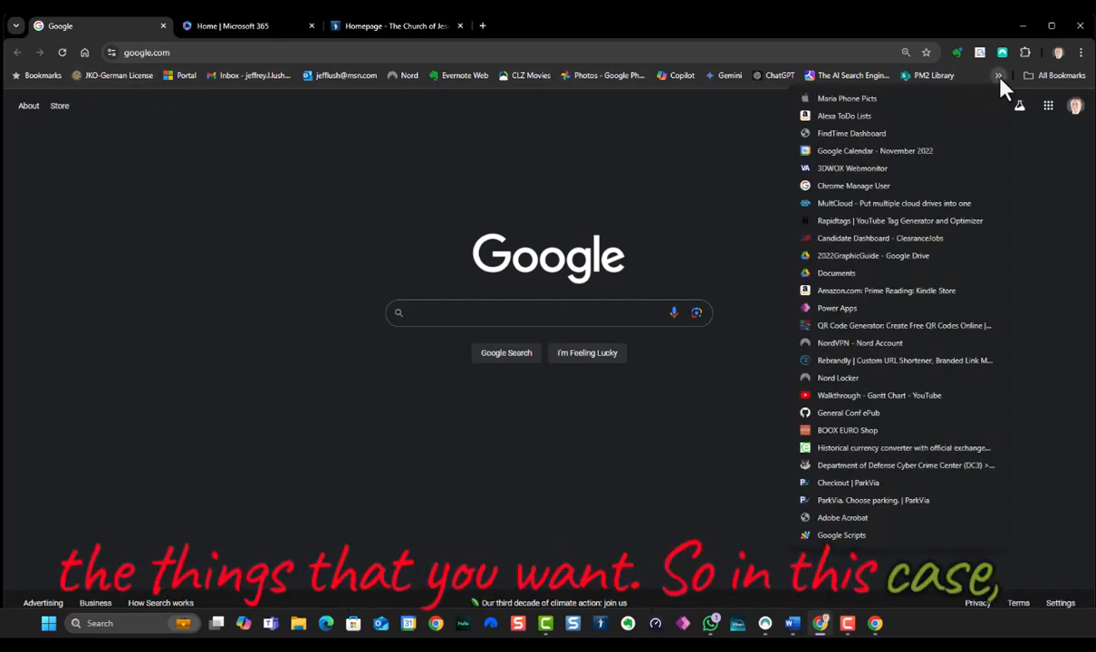
mouse_move(937, 134)
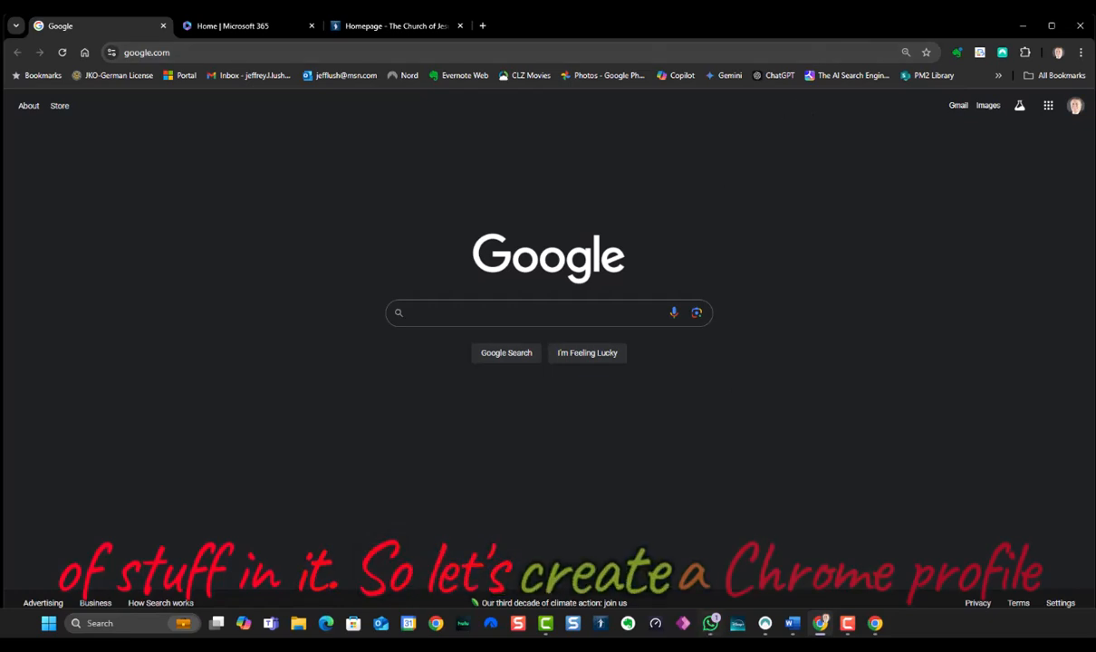
- Reopen the profile chooser, add a profile without an account, and make Google its default search engine
left_click(1076, 105)
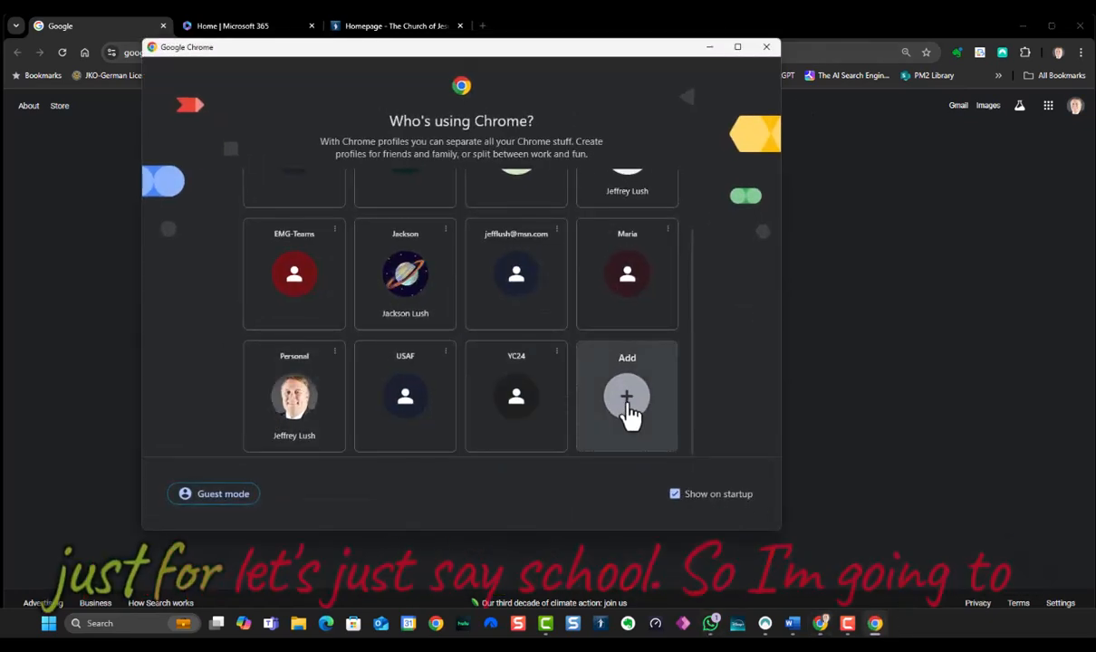
left_click(627, 396)
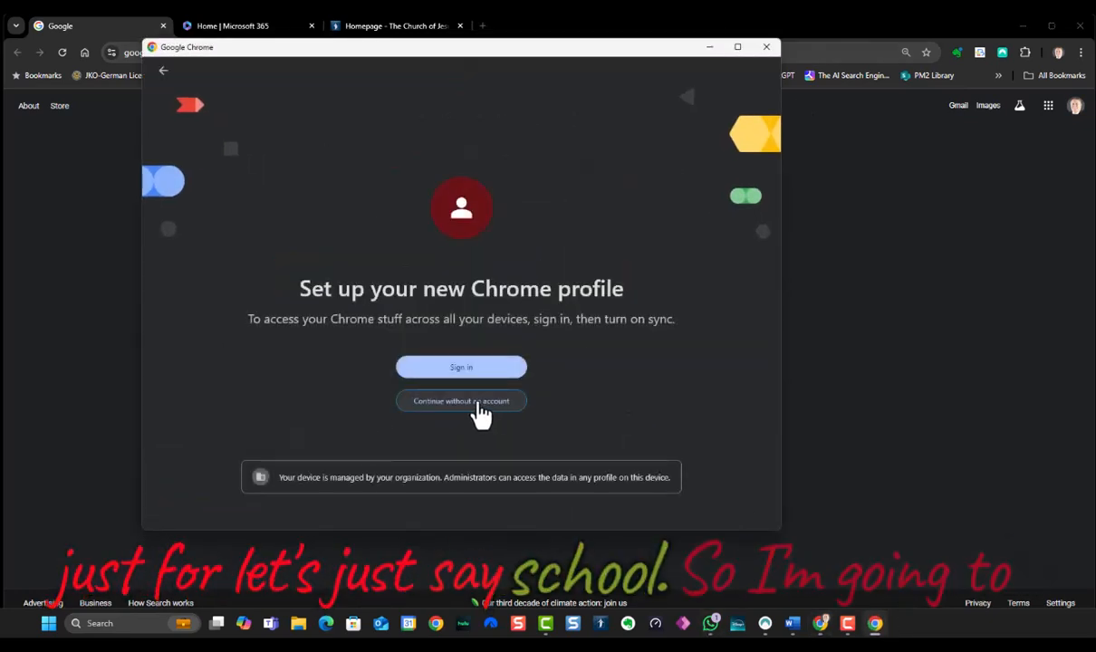
left_click(461, 402)
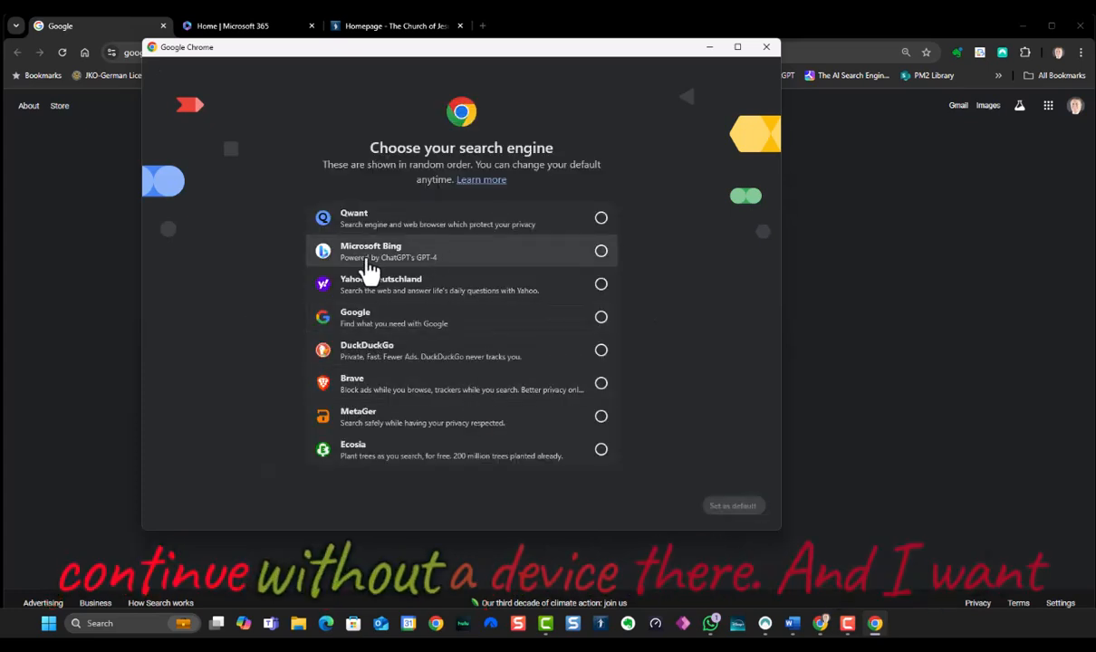
left_click(601, 317)
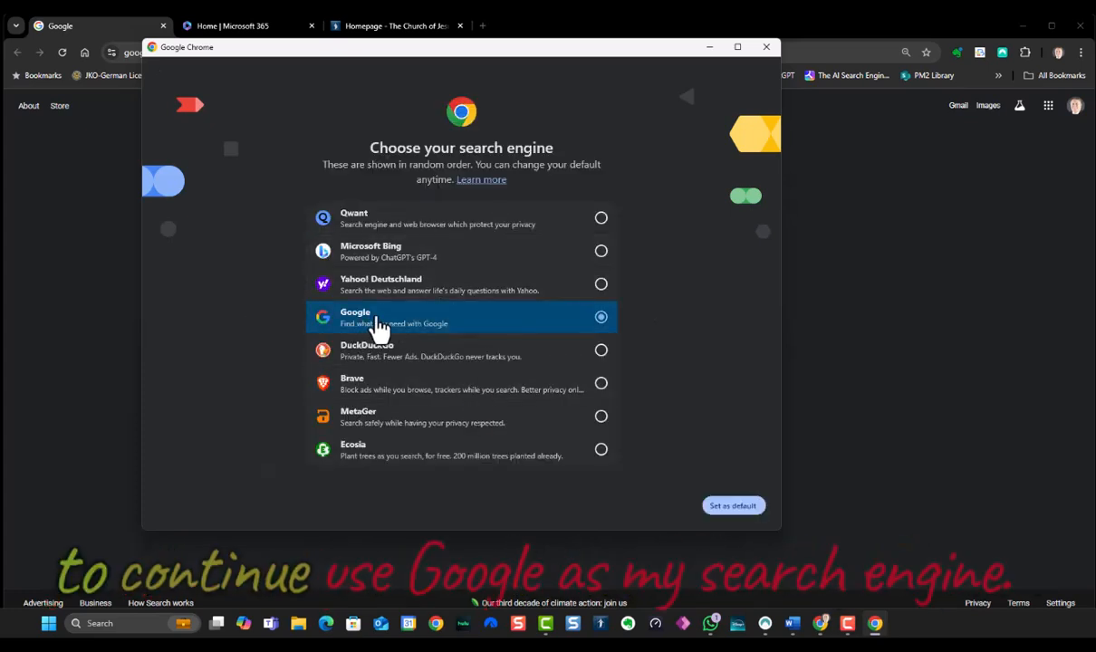
left_click(733, 506)
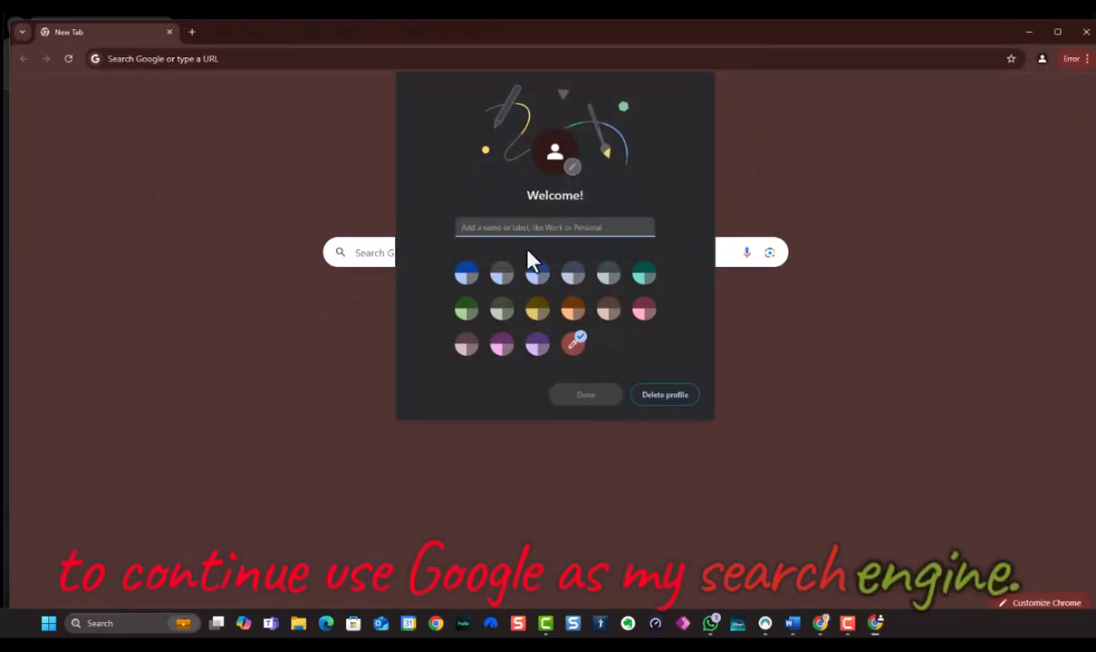
- Name the new profile 'School', finish setup, and open its window from the picker
type("School")
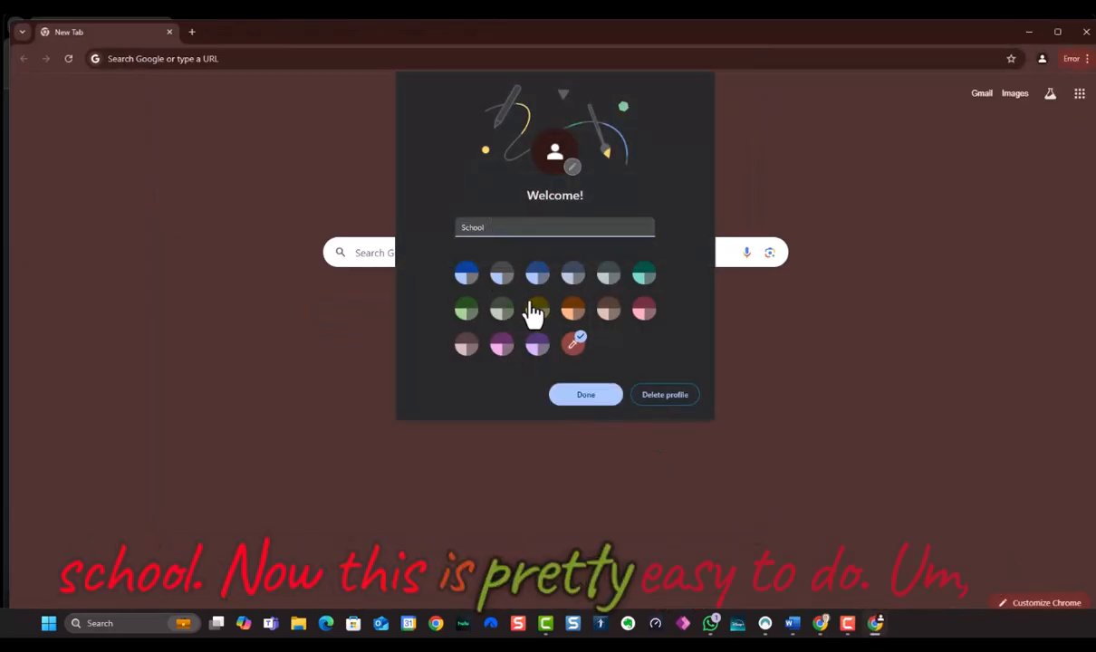
mouse_move(475, 299)
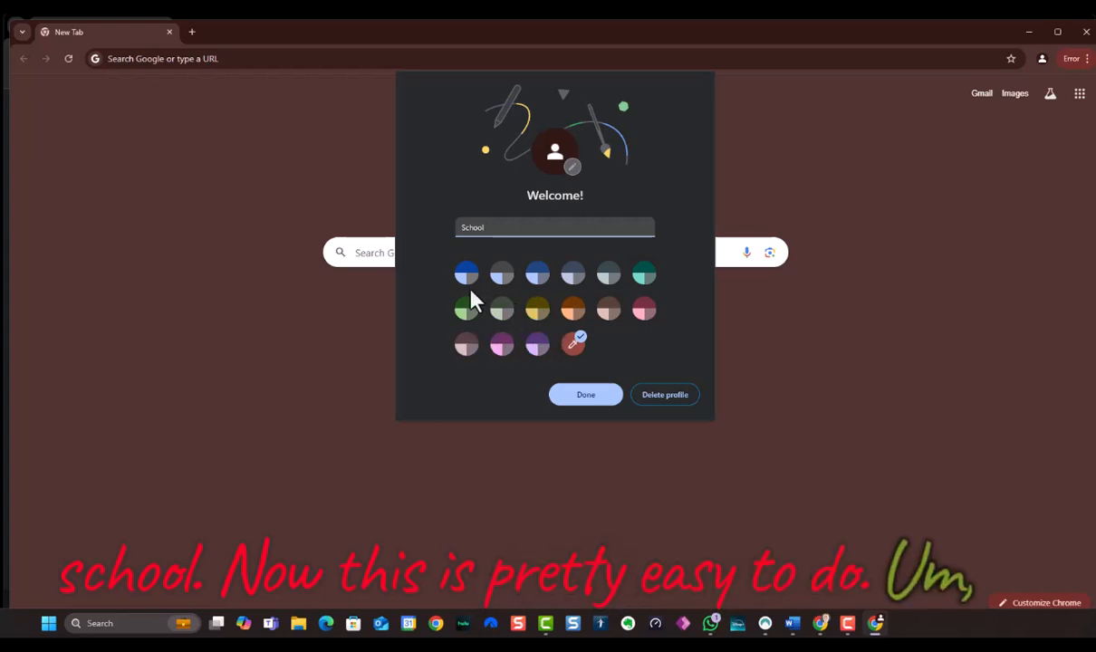
left_click(465, 273)
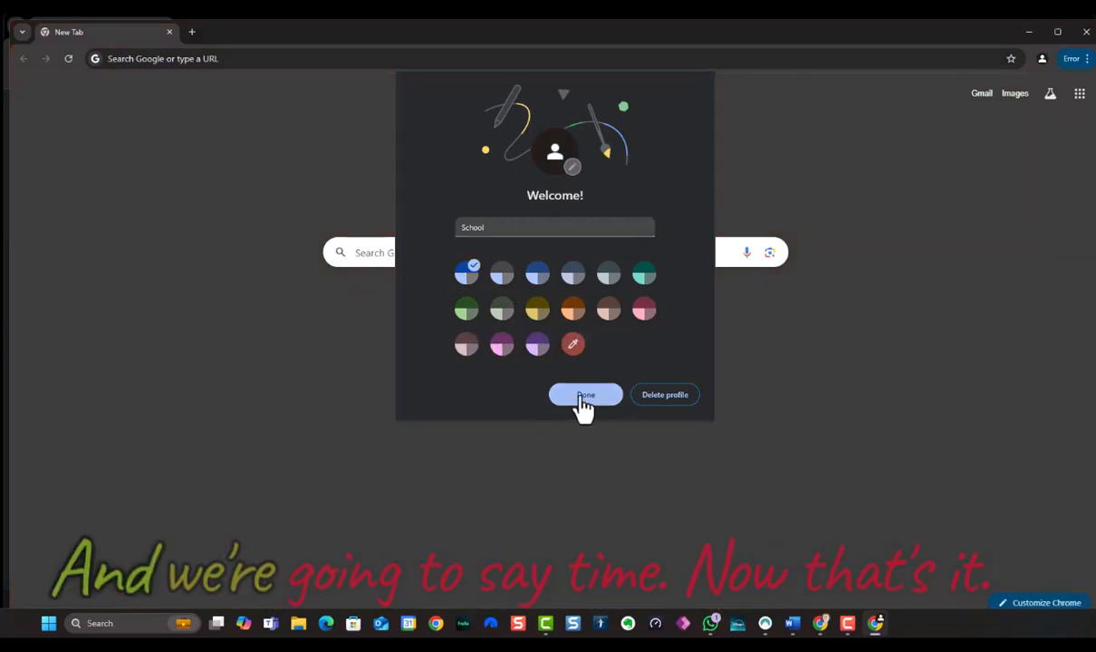
left_click(585, 394)
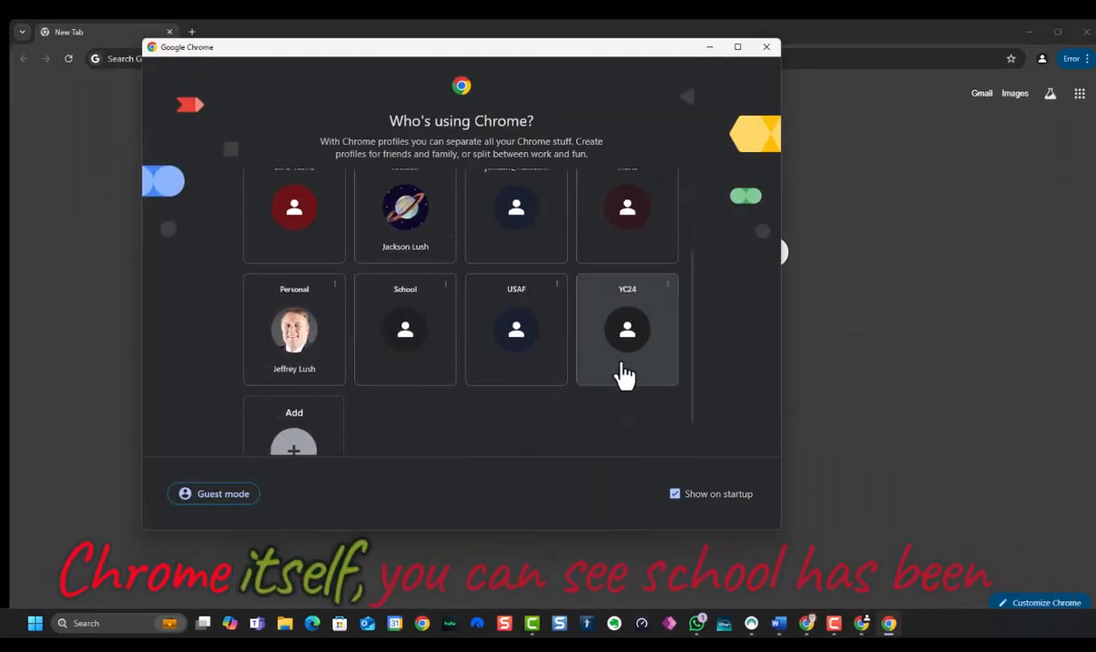
scroll("down", 3)
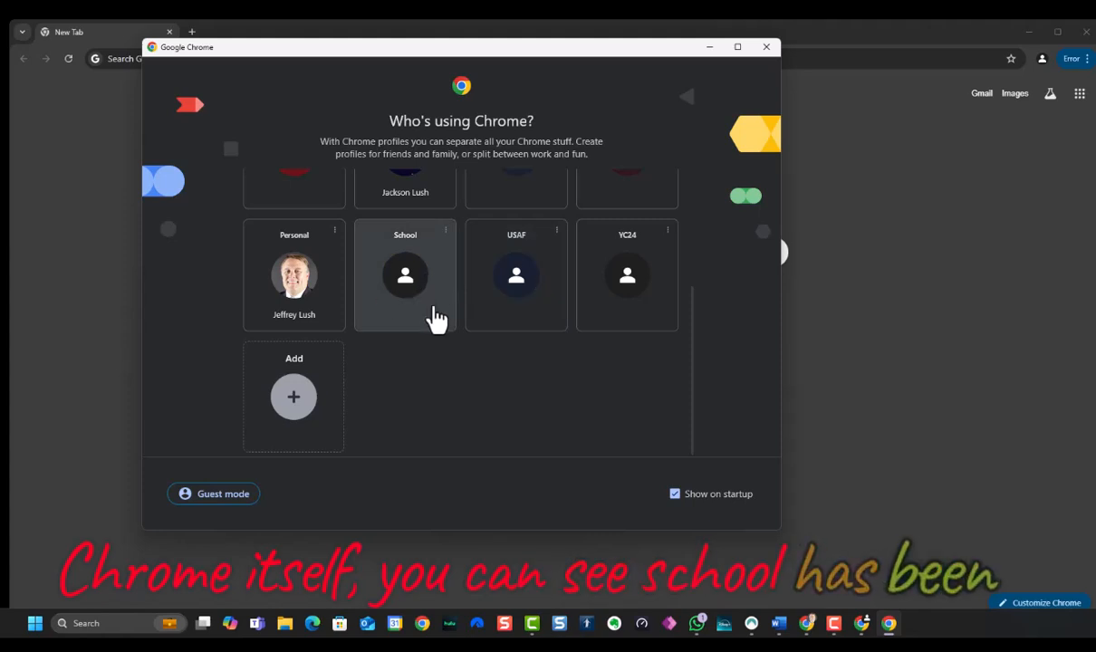
left_click(405, 275)
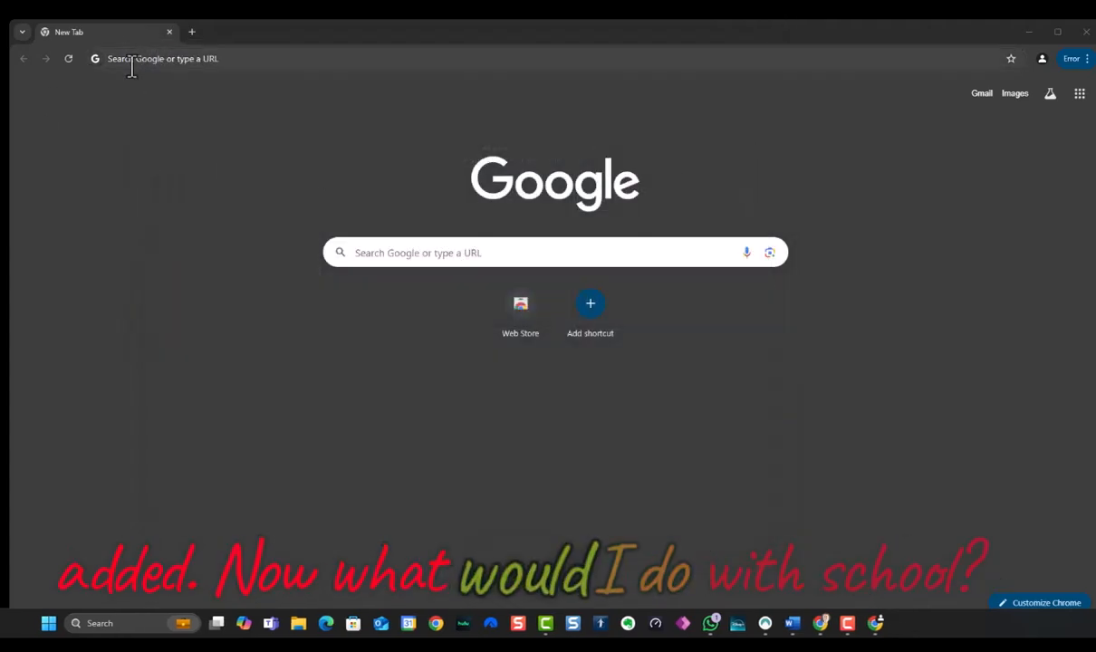
- Go to drive.google.com and bookmark the page into the Bookmarks bar folder
type("dri")
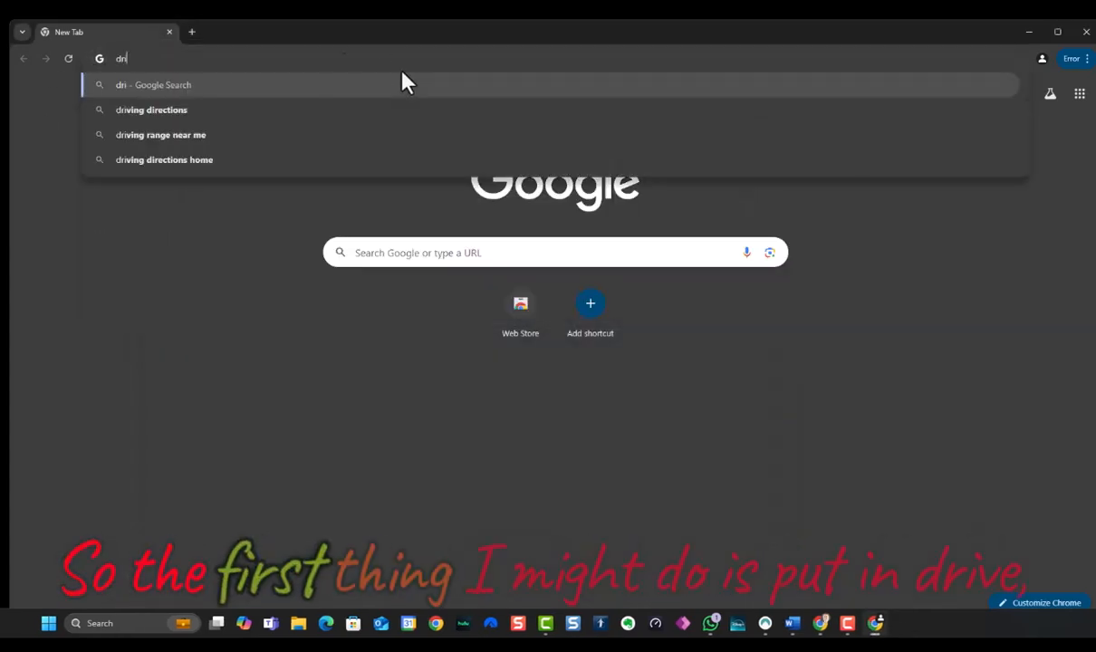
type("ve.")
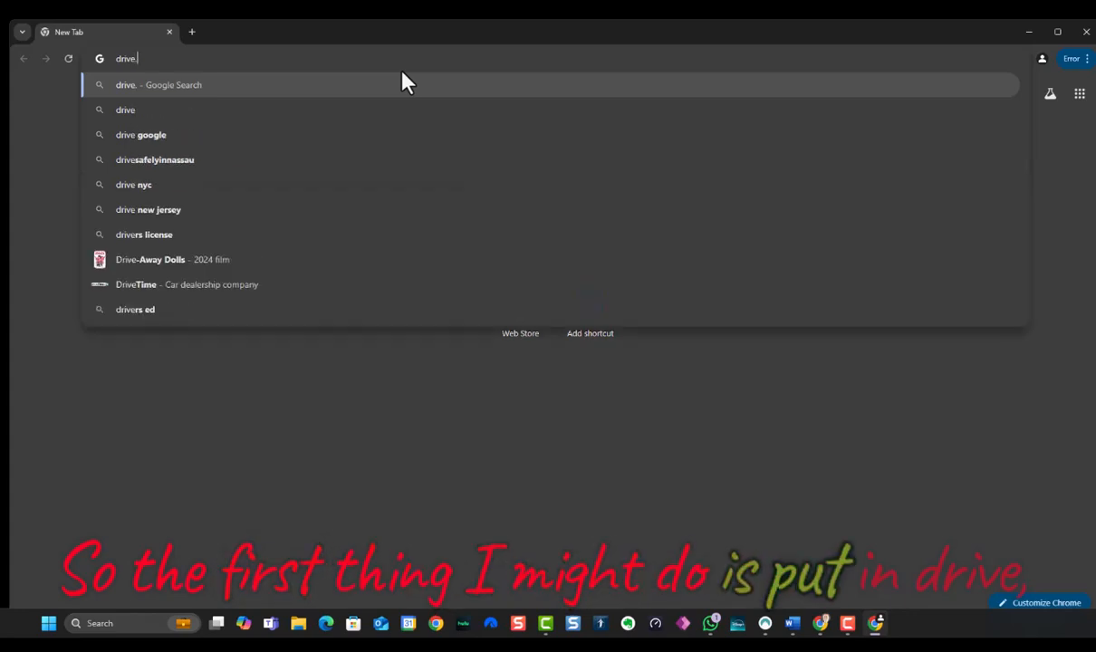
type("google.com/intl/en-US/products/")
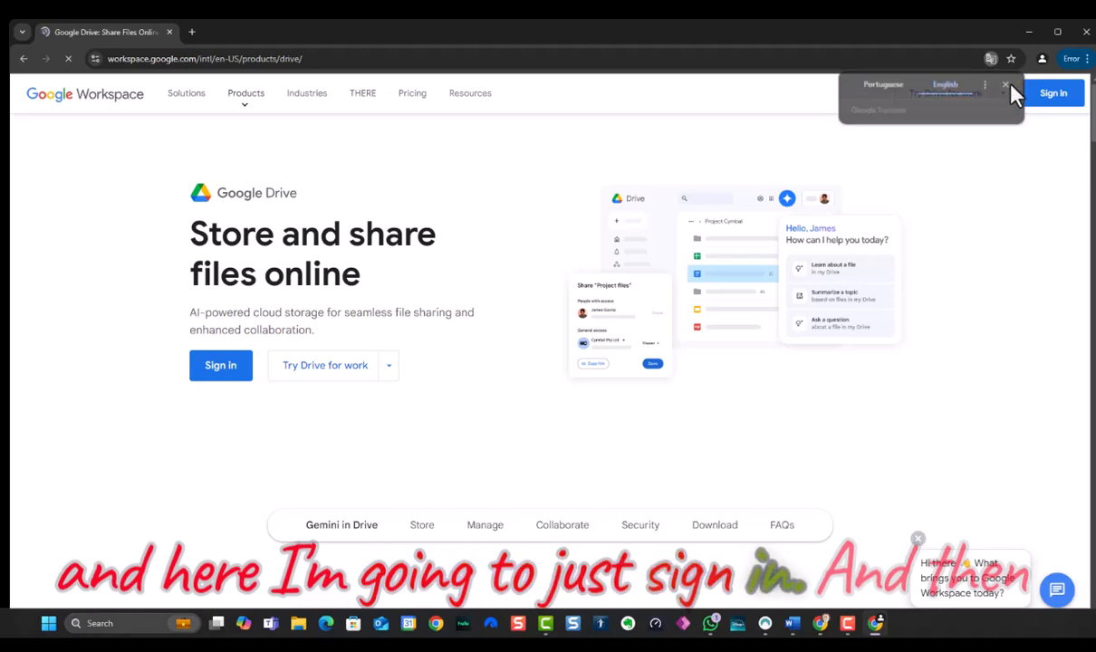
left_click(1005, 85)
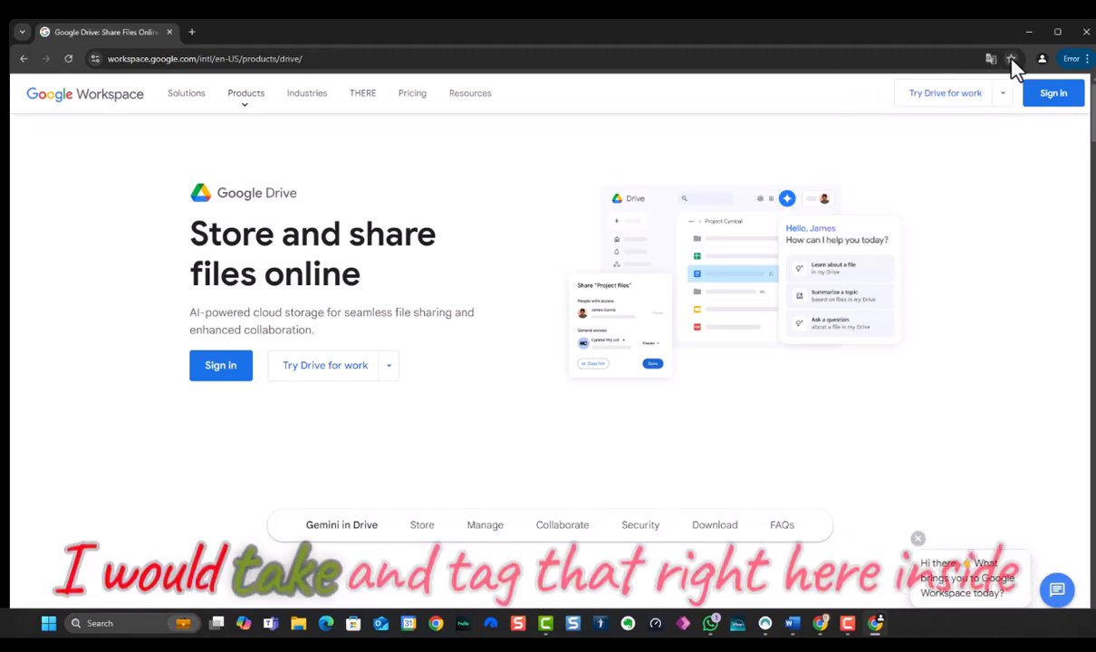
left_click(1012, 59)
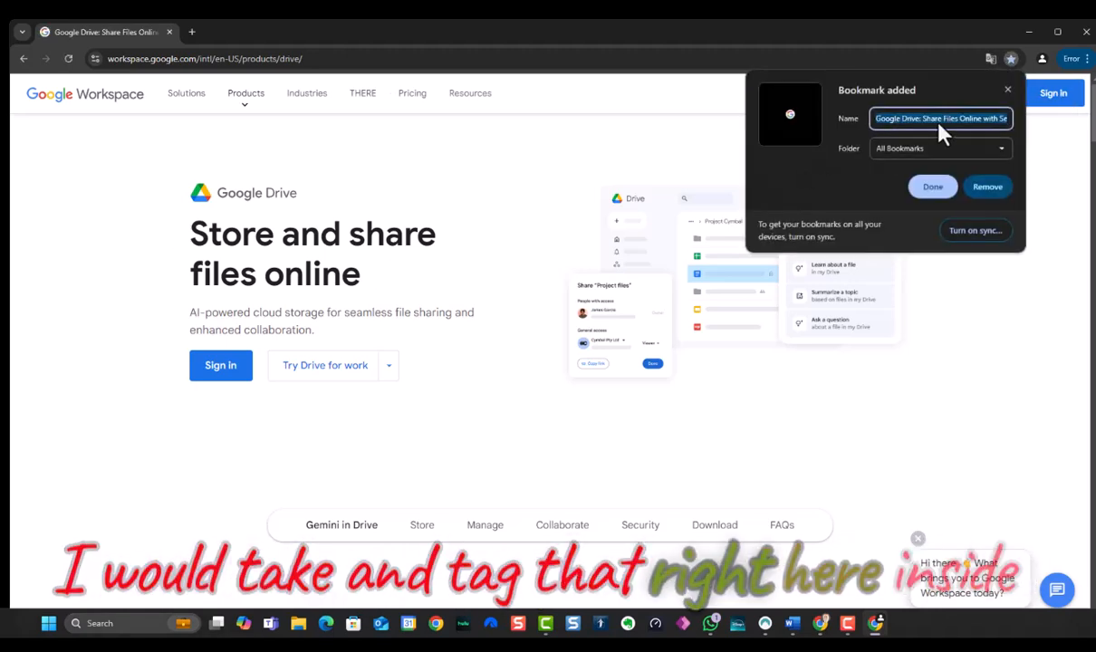
left_click(940, 148)
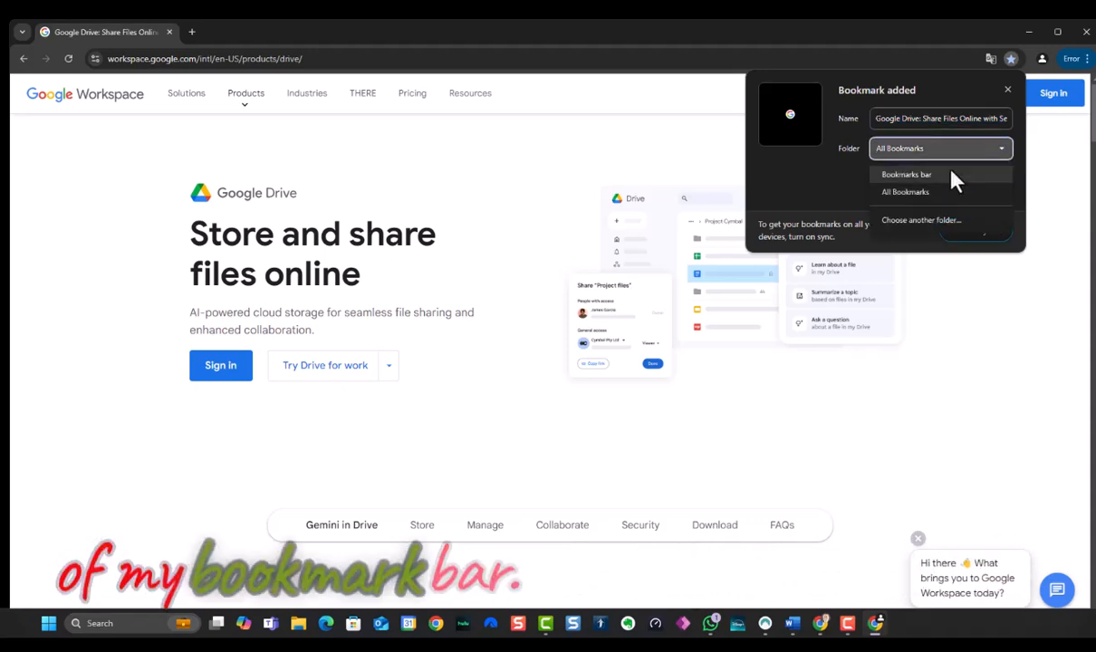
left_click(906, 174)
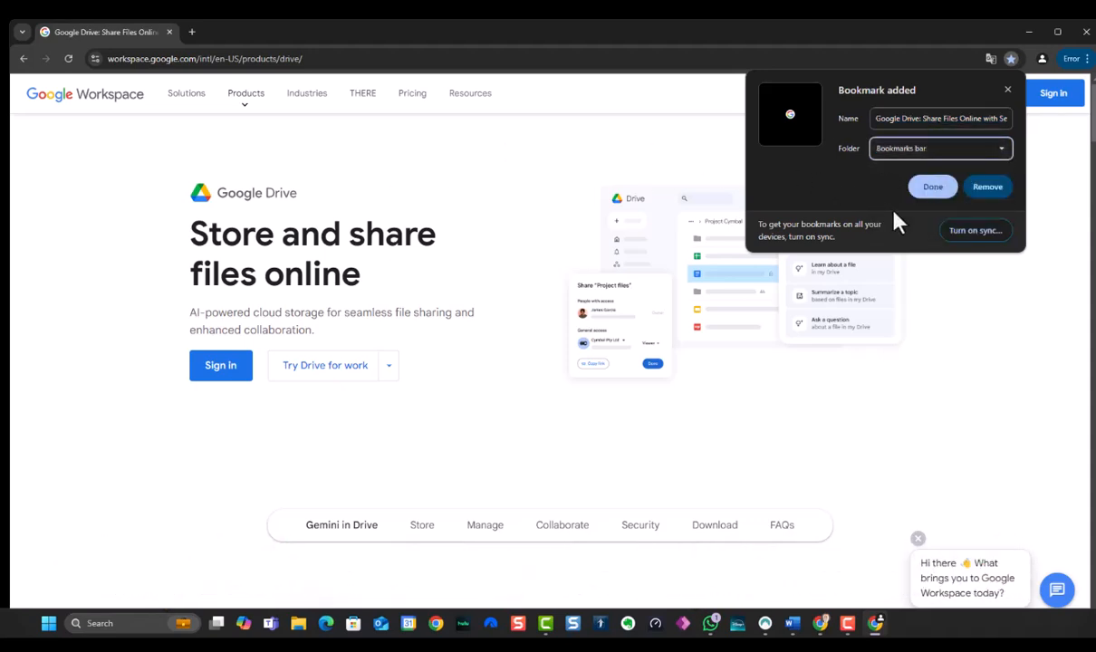
left_click(933, 187)
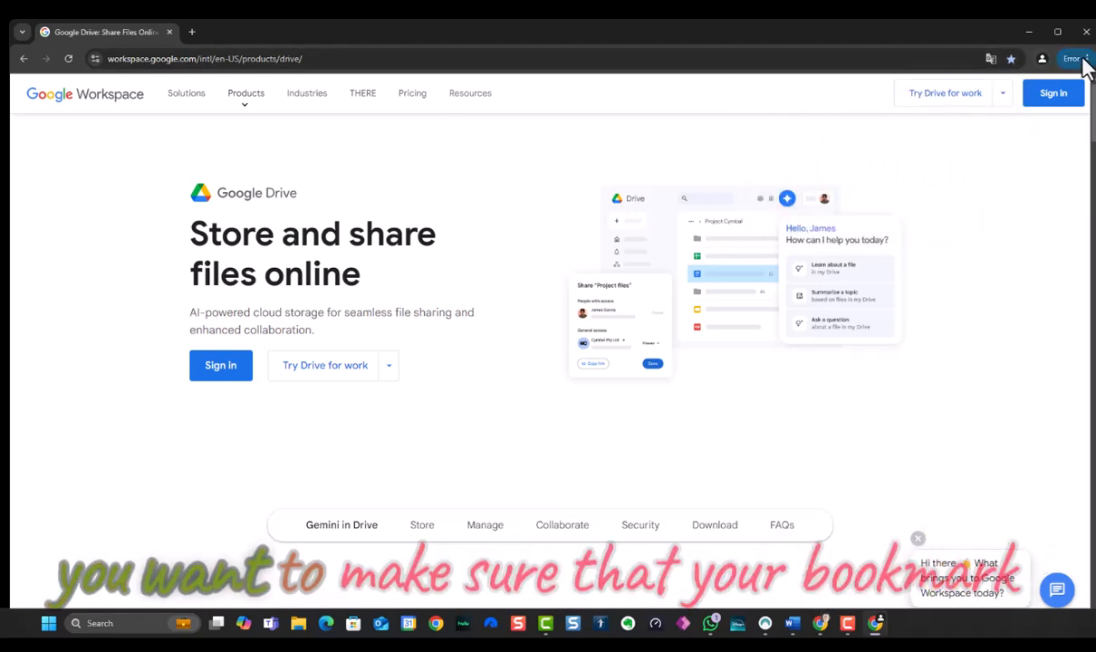
- Show the bookmarks bar and rename the Drive bookmark to 'Google Drive'
left_click(1086, 58)
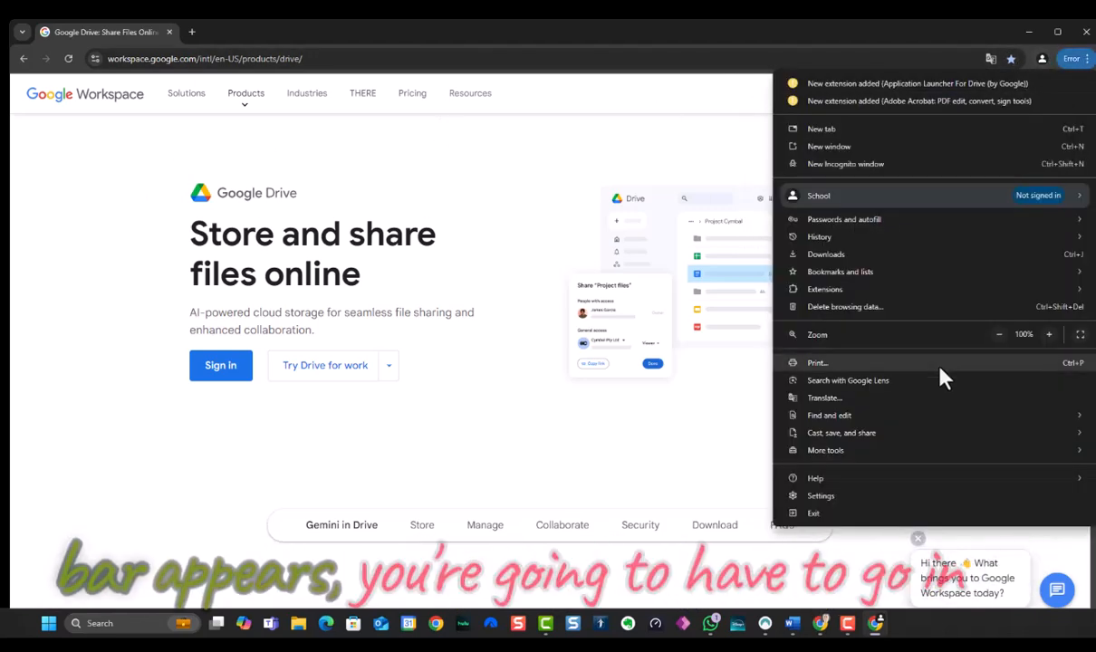
mouse_move(888, 433)
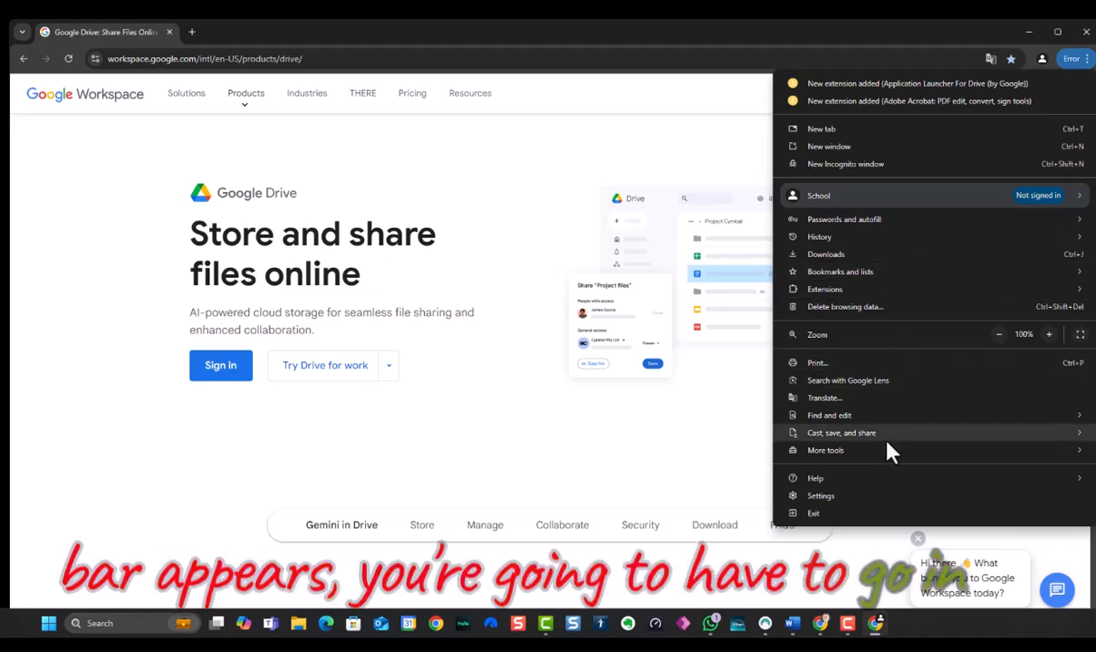
mouse_move(888, 450)
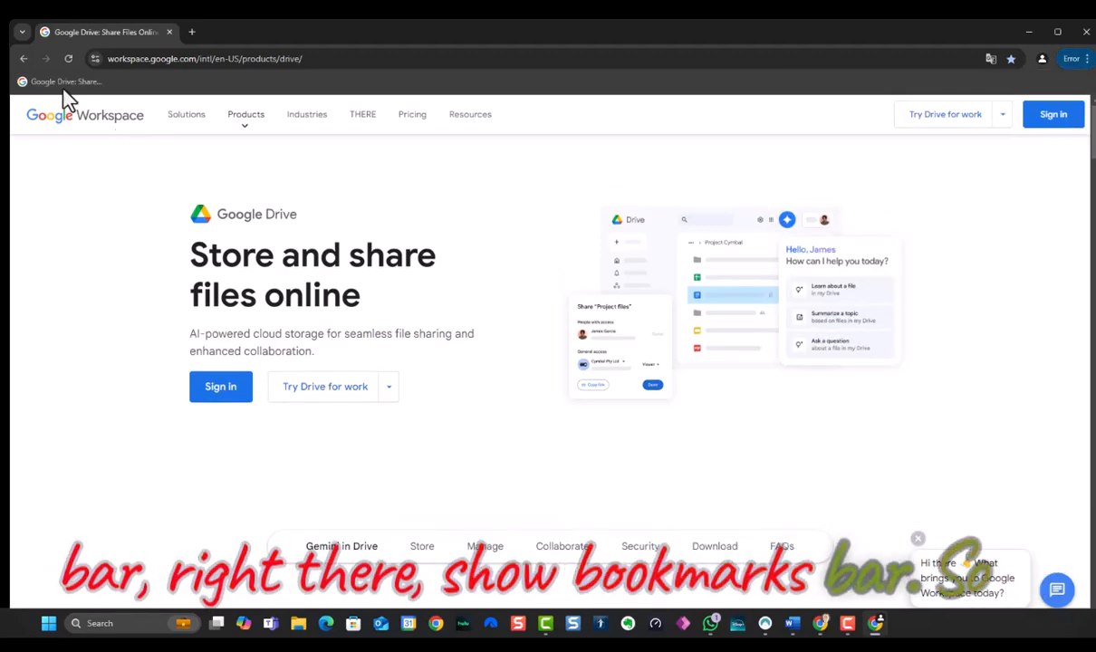
right_click(59, 86)
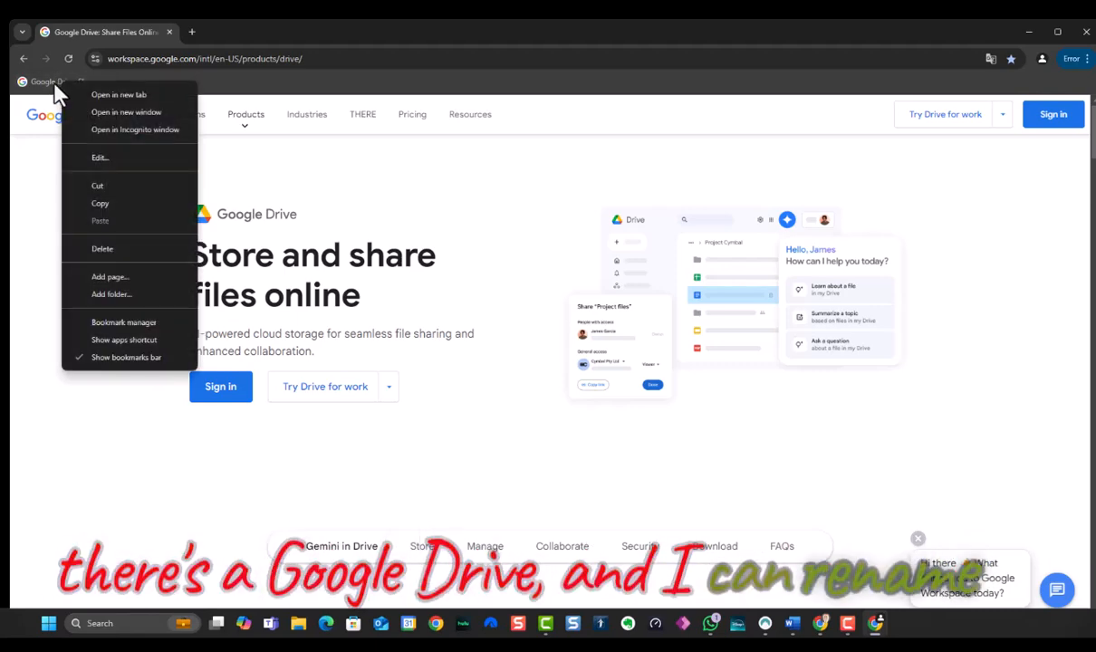
left_click(100, 157)
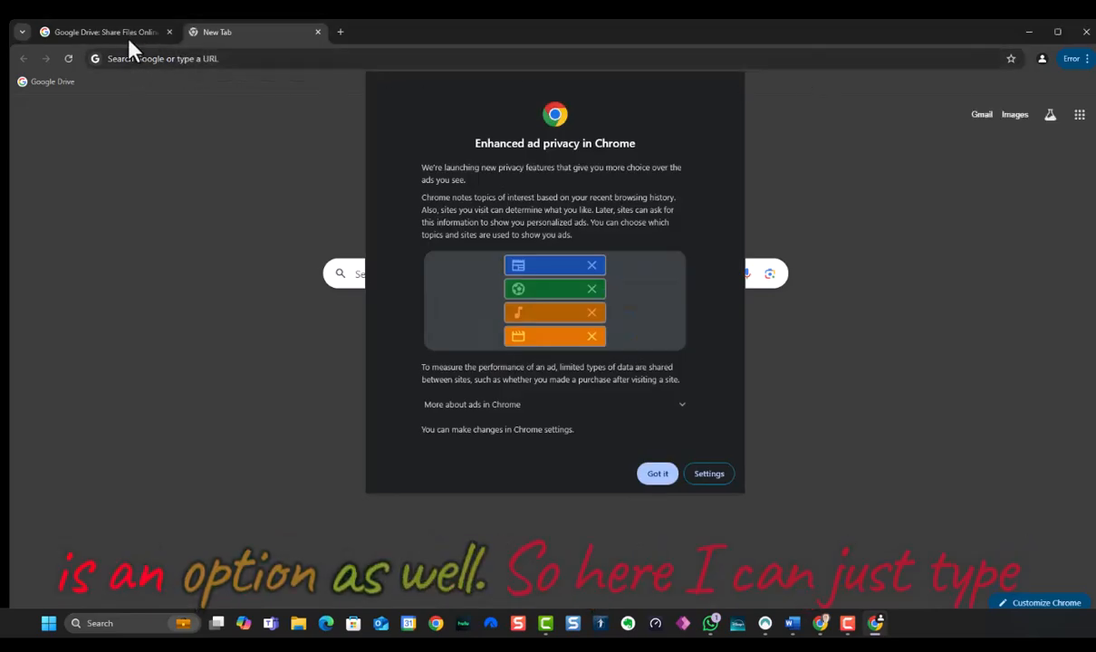
mouse_move(816, 494)
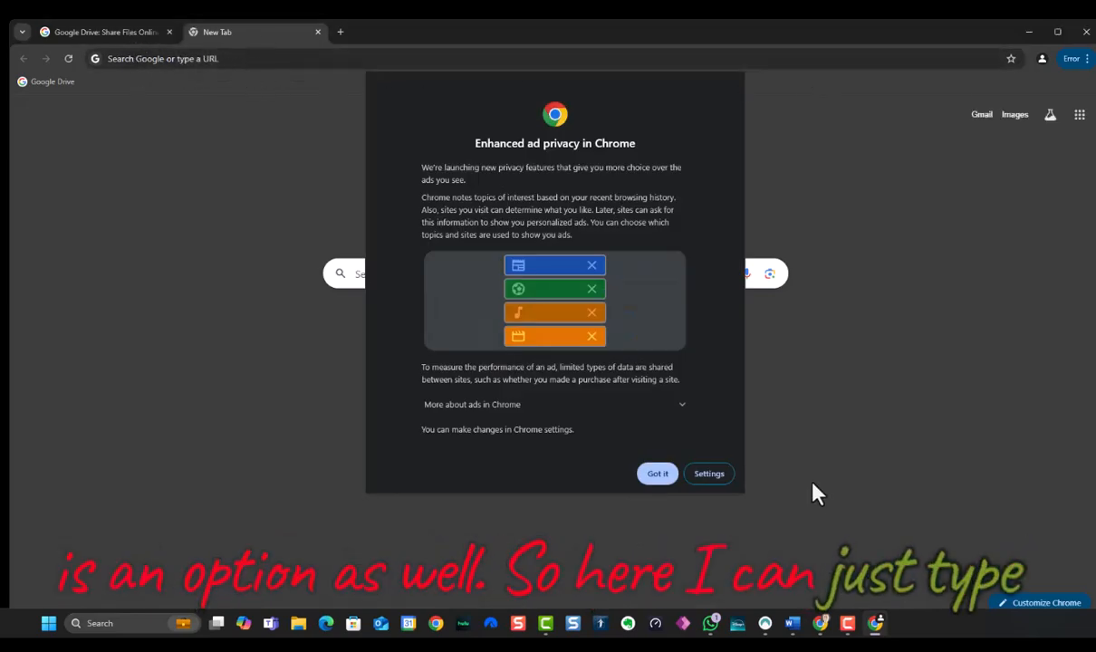
- Search for Gmail, open the Gmail page, and bookmark it to the bookmarks bar
left_click(658, 473)
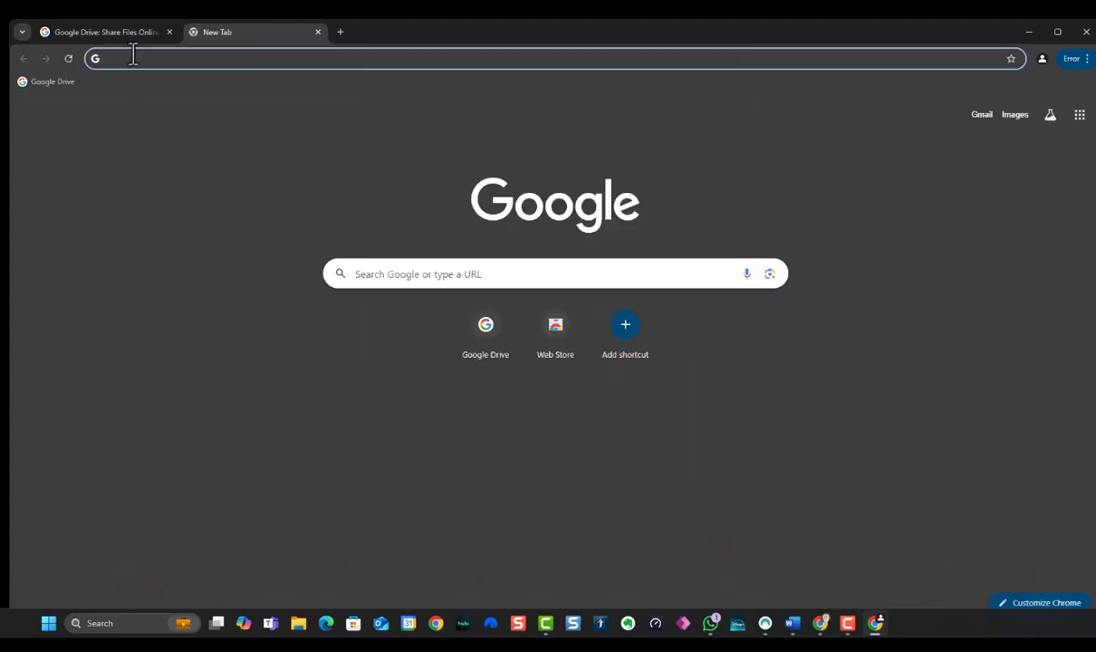
type("ga")
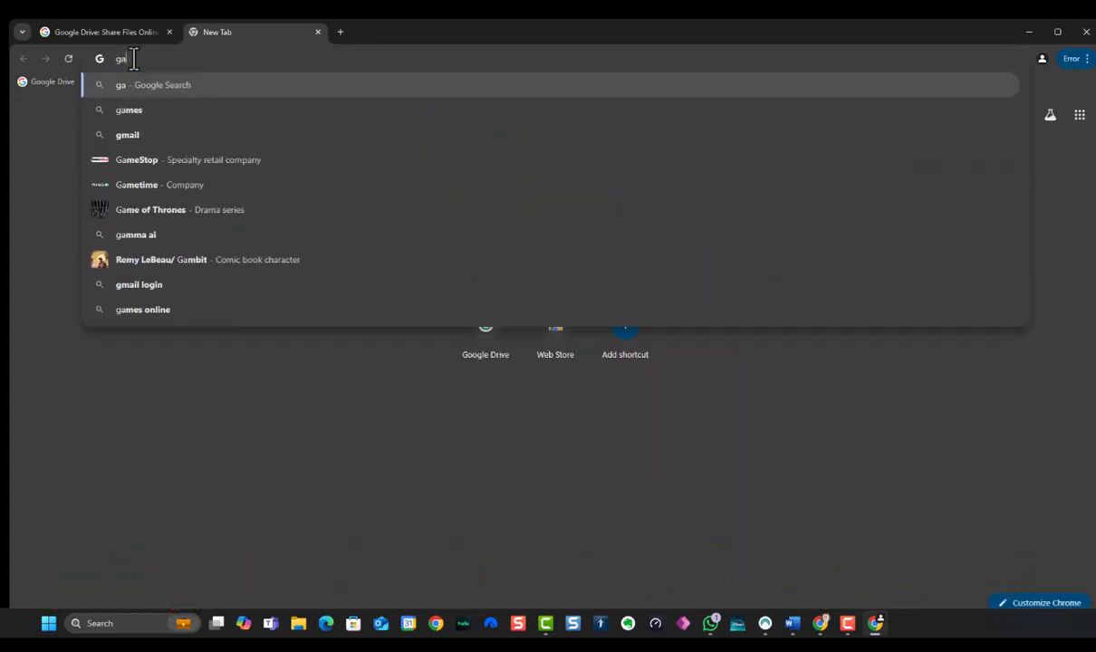
type("mail")
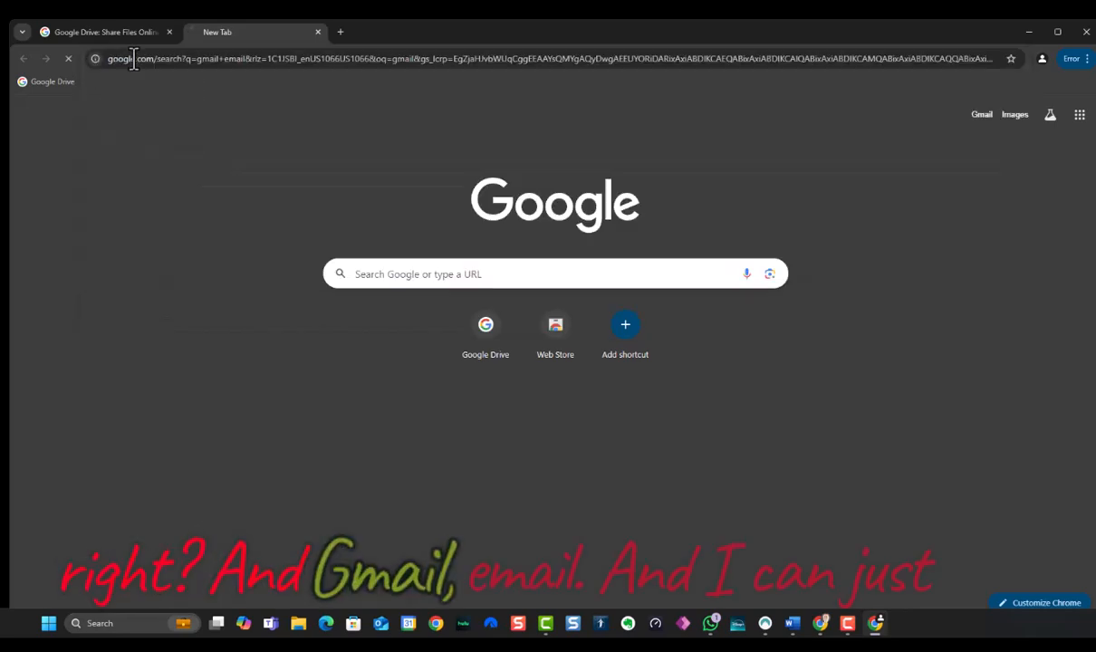
key("Return")
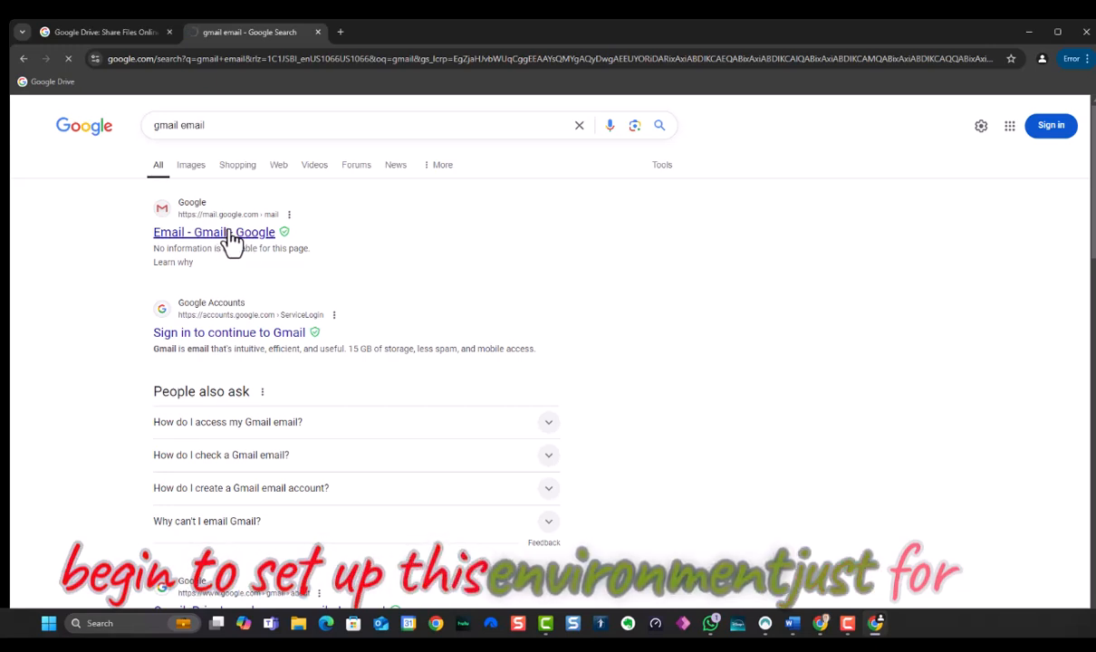
left_click(214, 232)
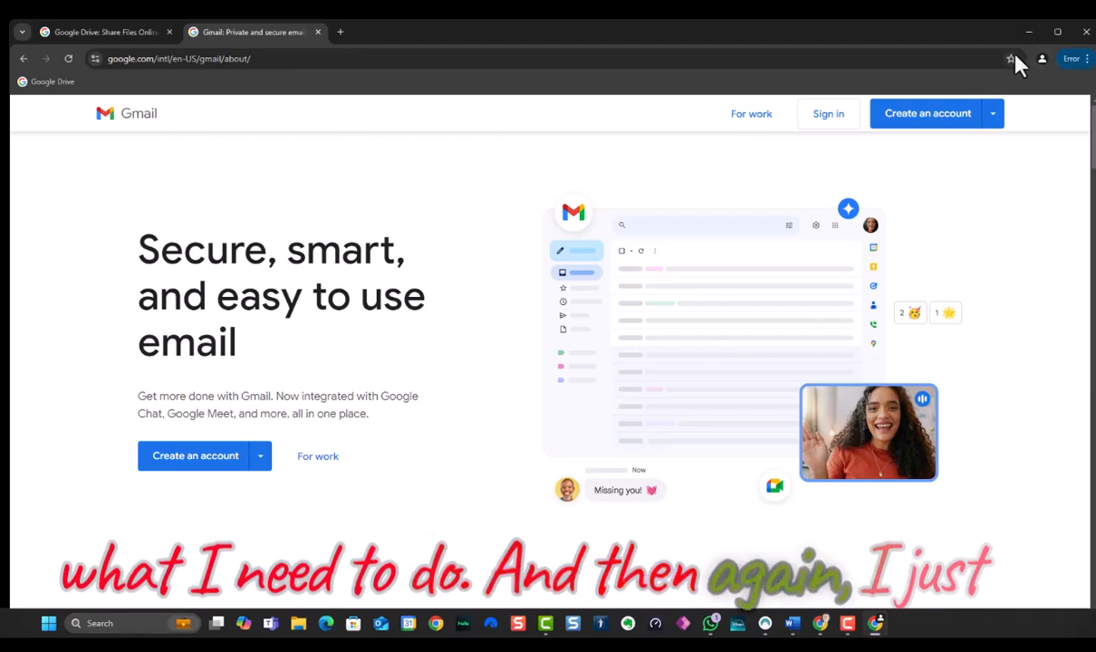
left_click(1011, 59)
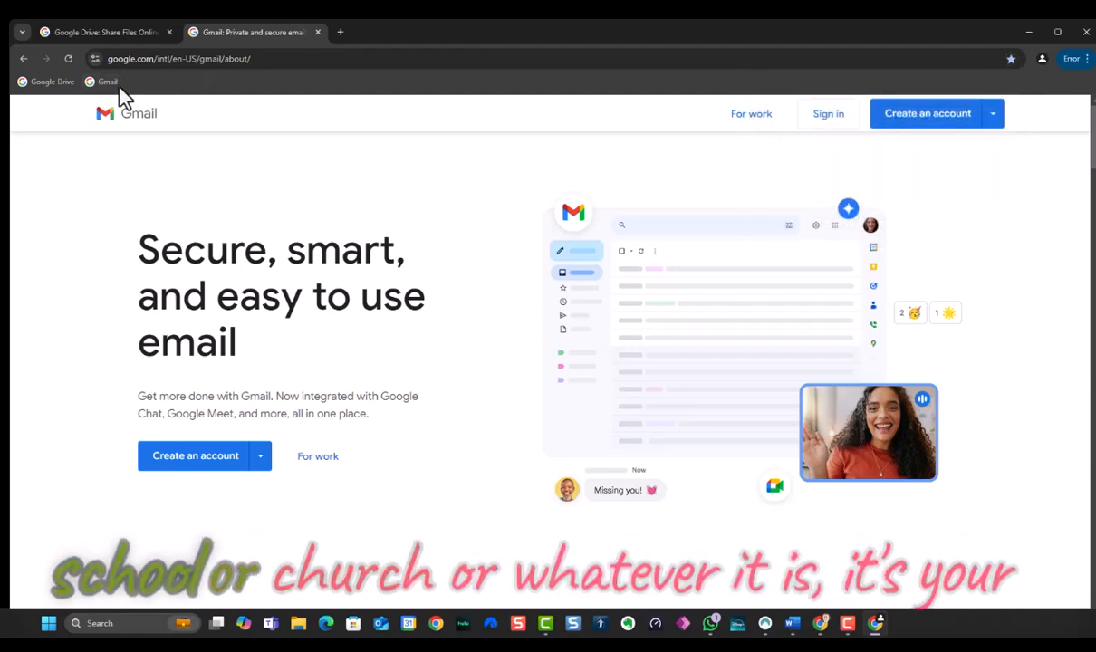
mouse_move(108, 82)
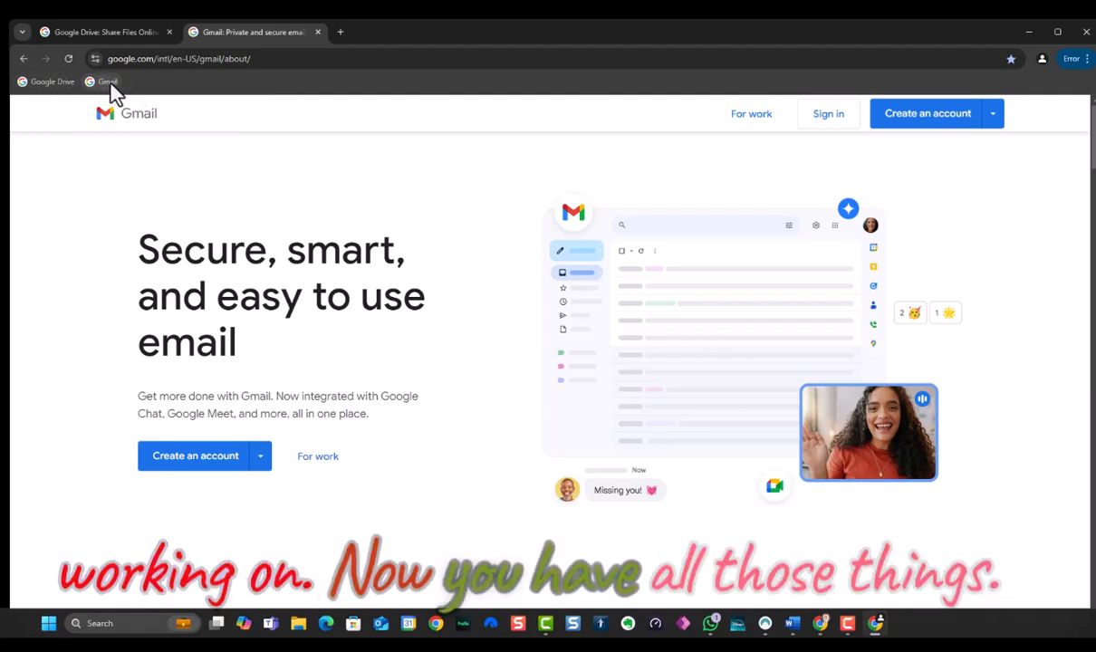
mouse_move(1077, 85)
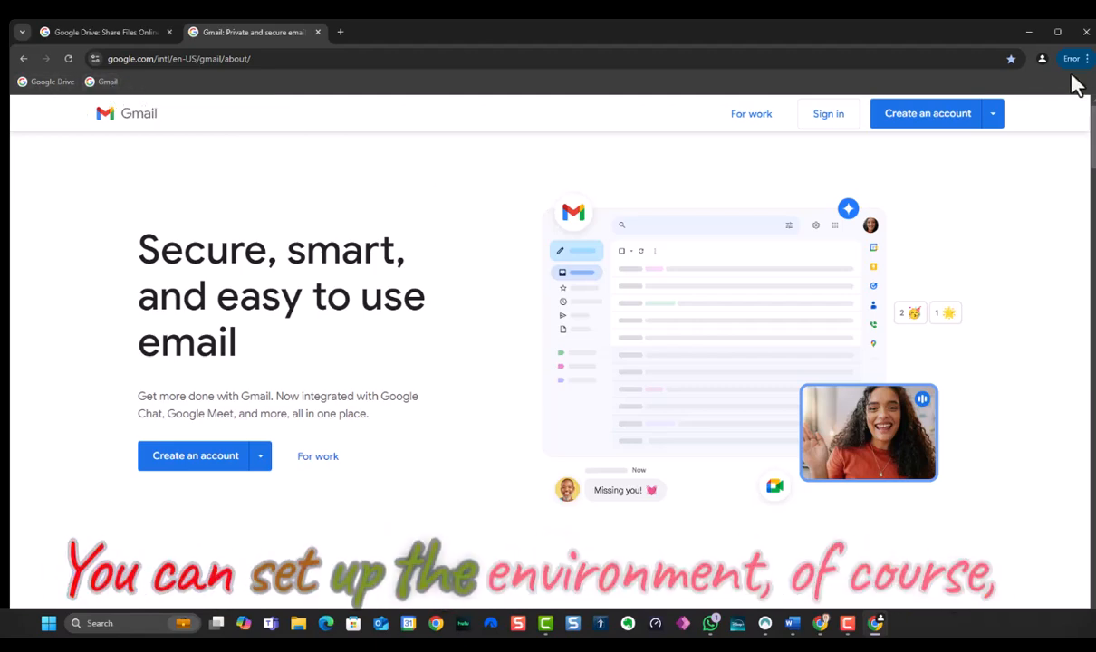
- In Appearance settings, enable the home button with google.com as its custom address, and re-enable tab preview images
left_click(1089, 58)
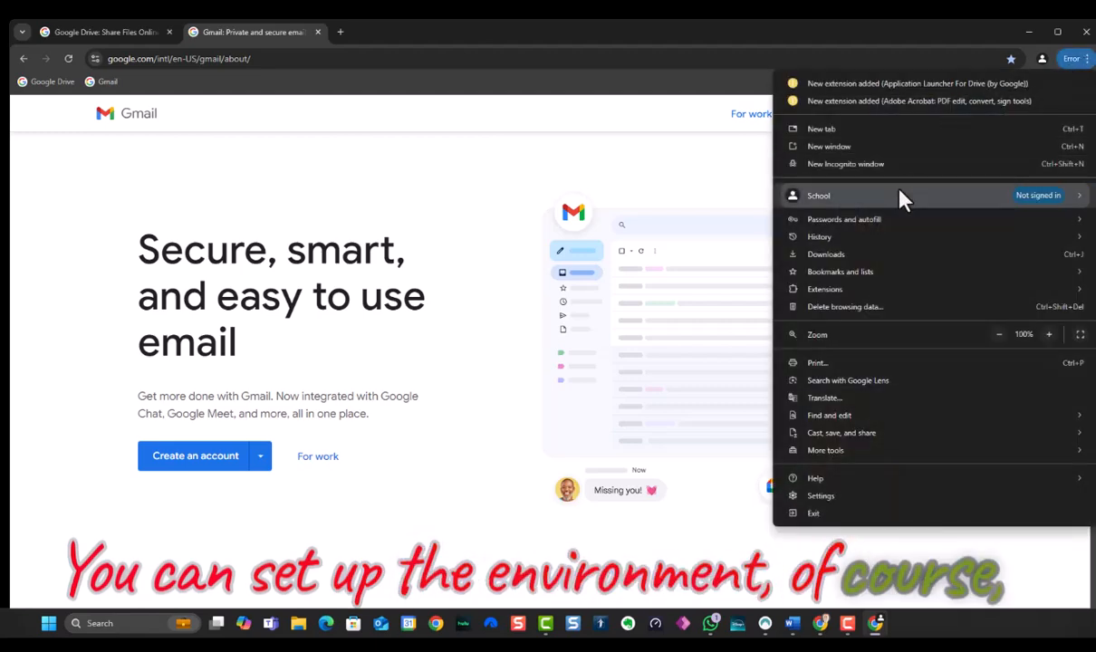
mouse_move(884, 268)
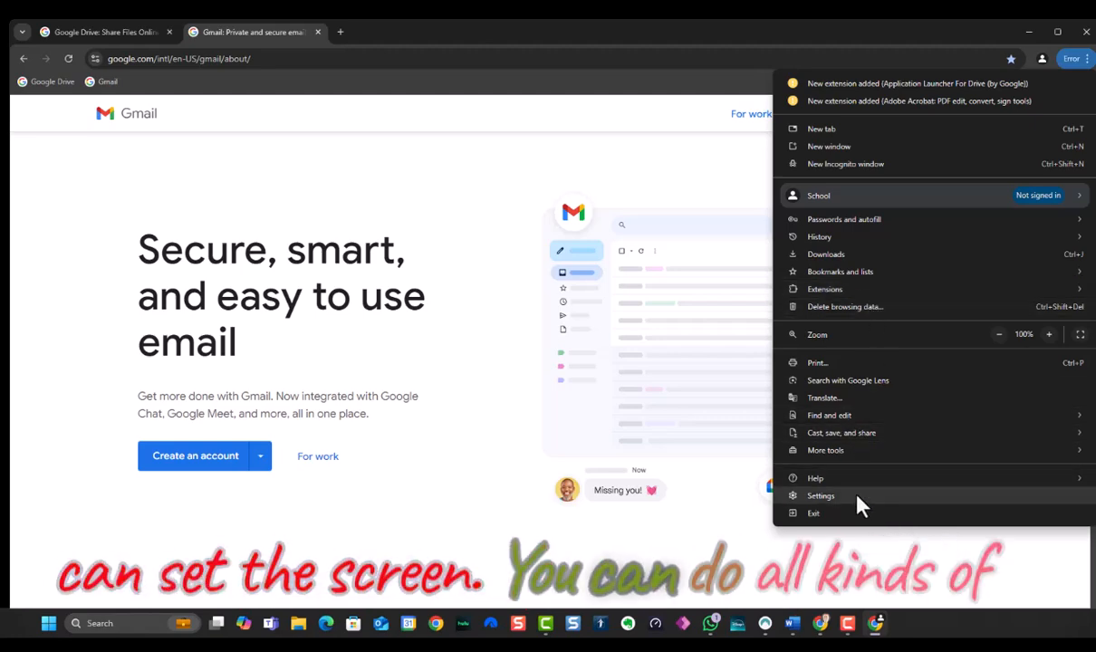
left_click(821, 495)
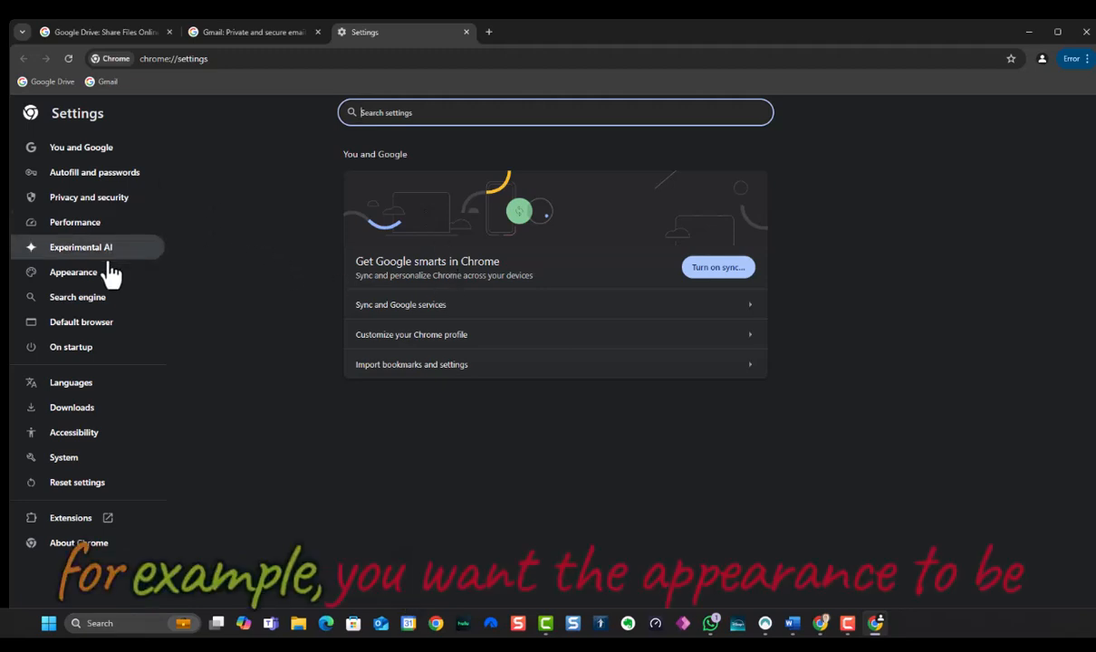
left_click(73, 272)
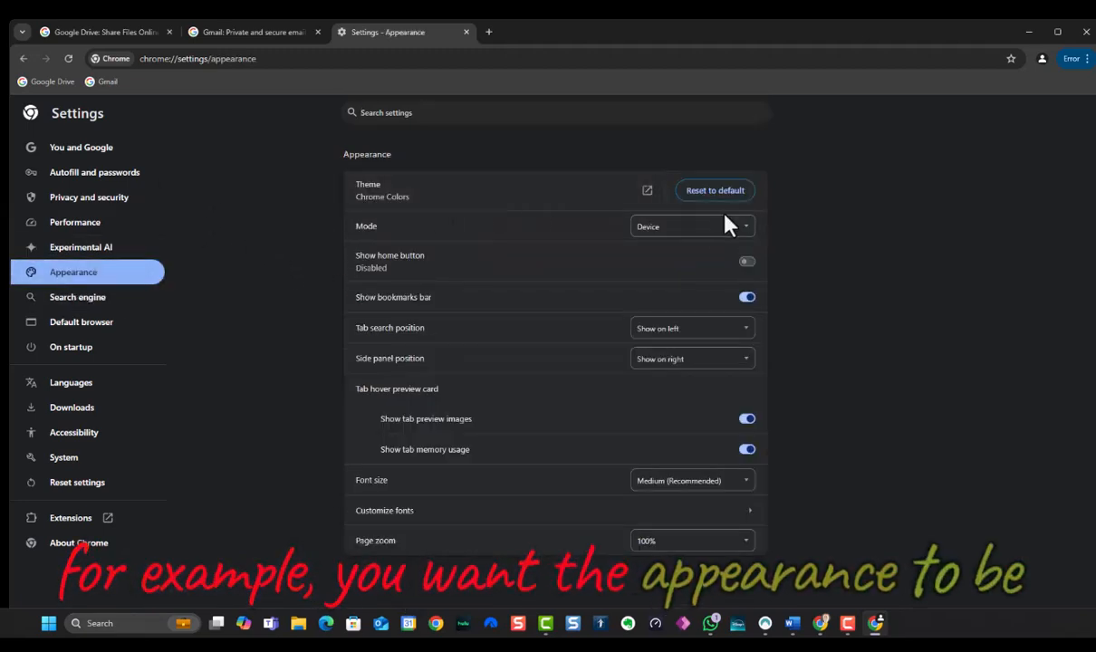
mouse_move(588, 308)
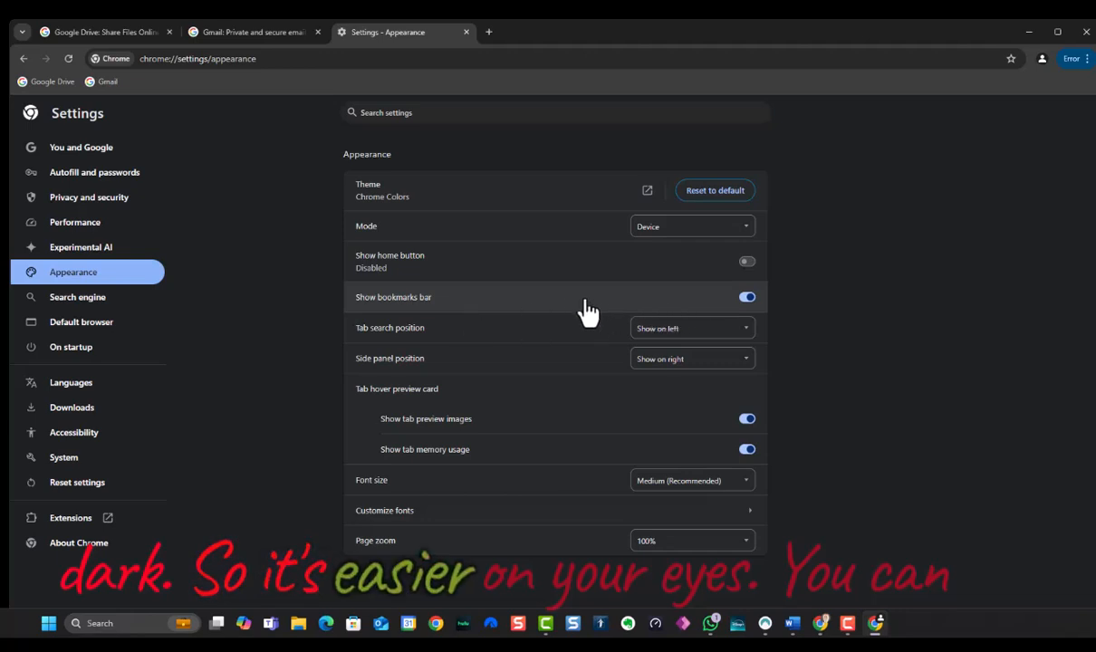
mouse_move(413, 272)
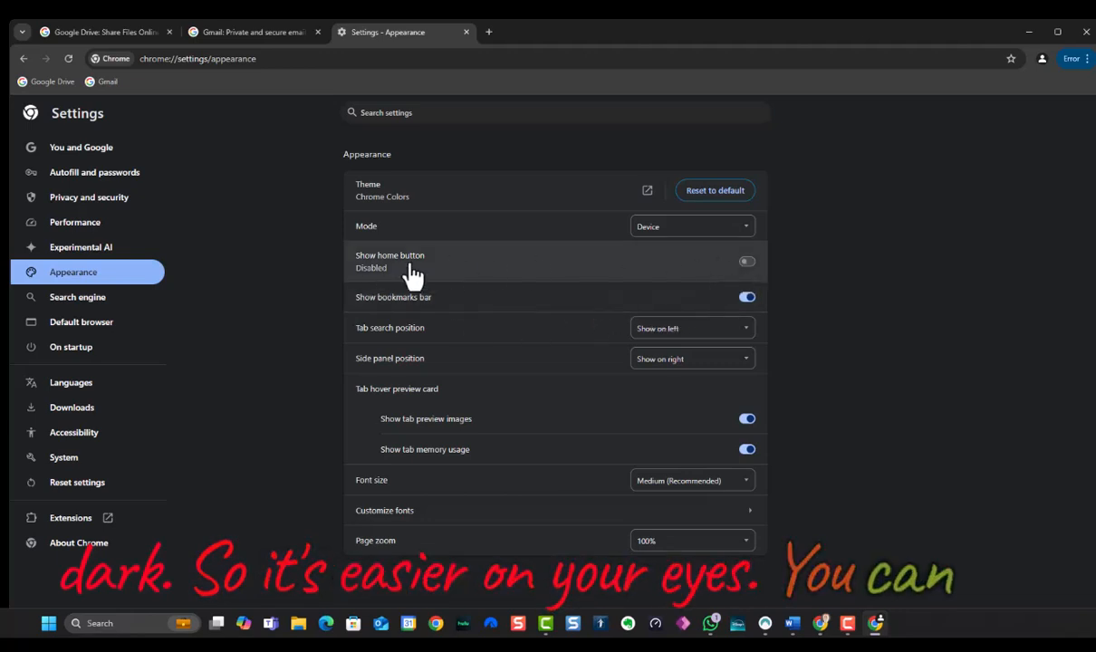
left_click(747, 262)
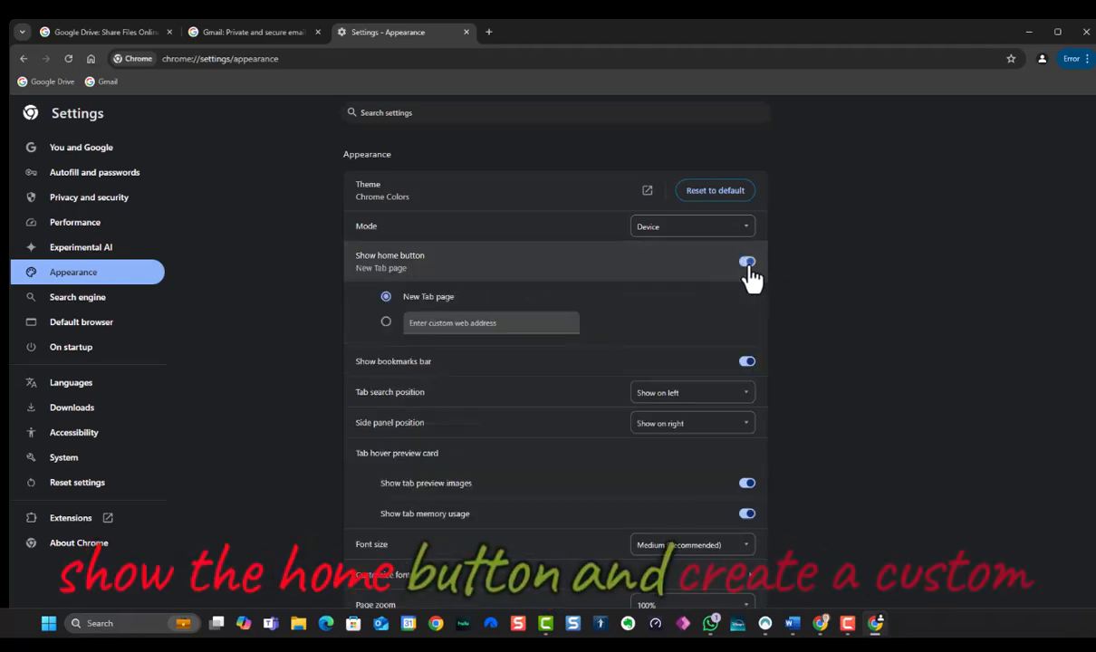
left_click(386, 322)
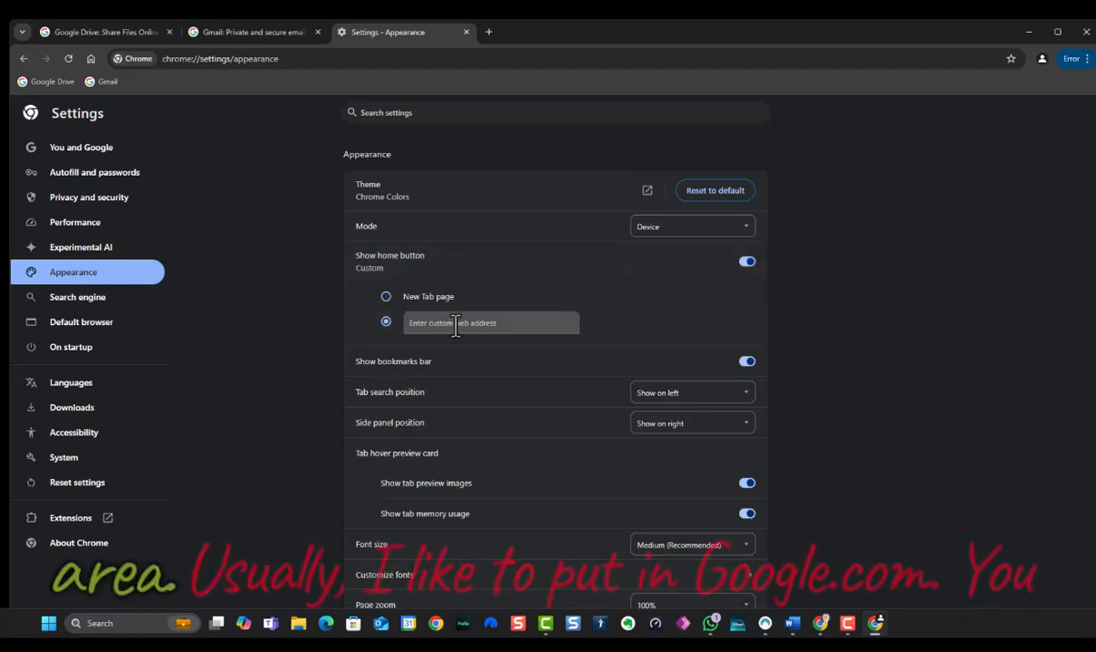
type("google.com/")
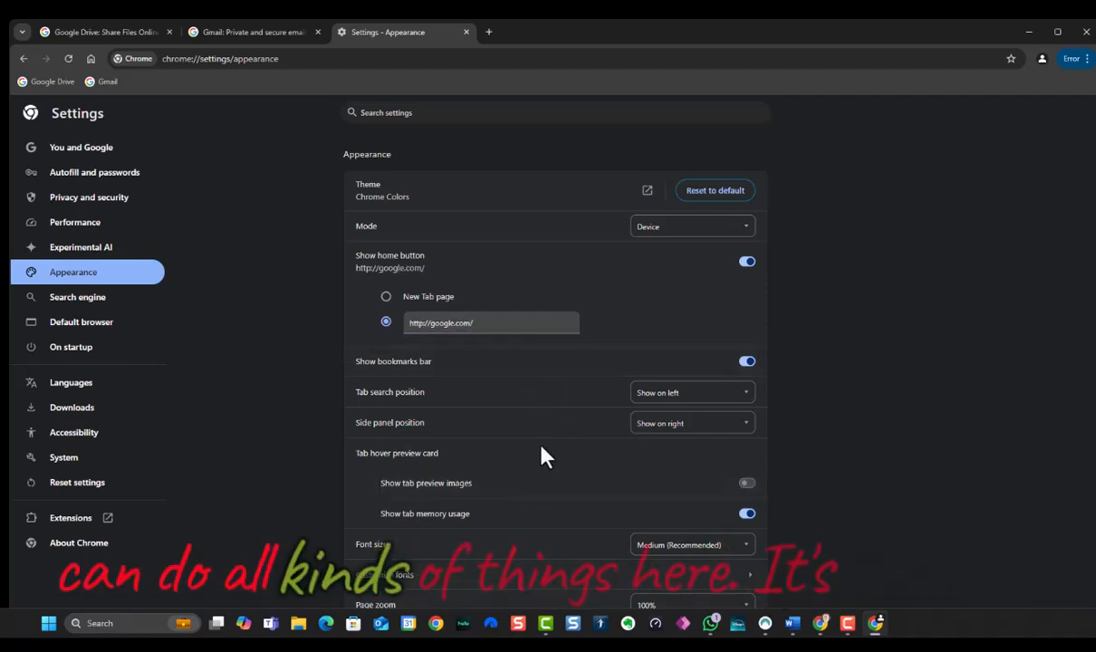
left_click(746, 483)
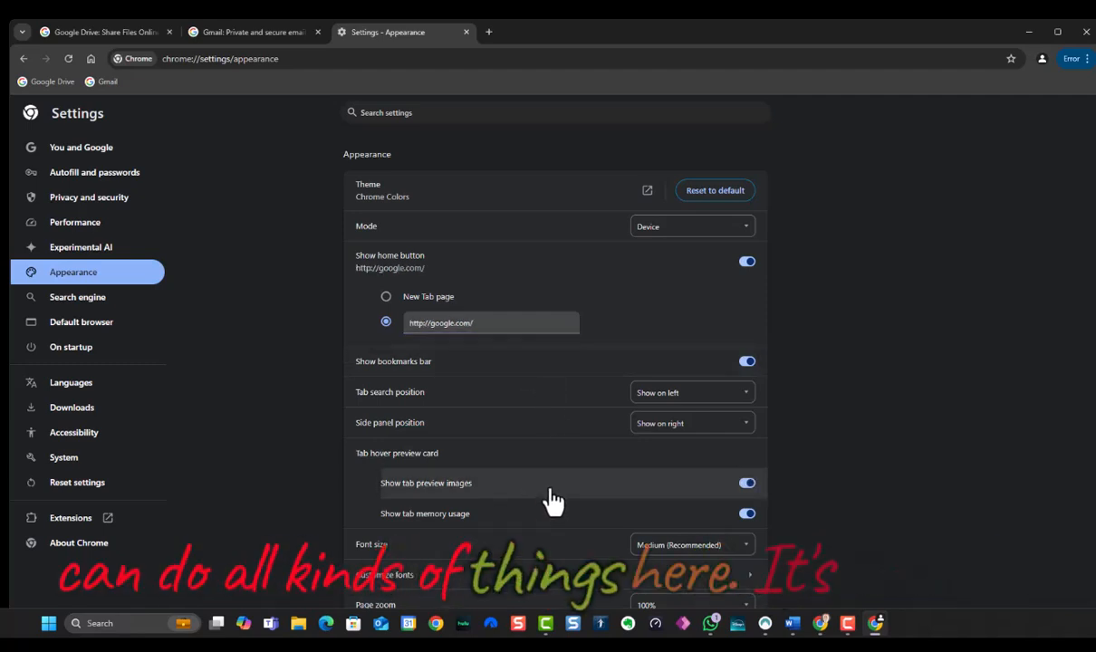
mouse_move(890, 459)
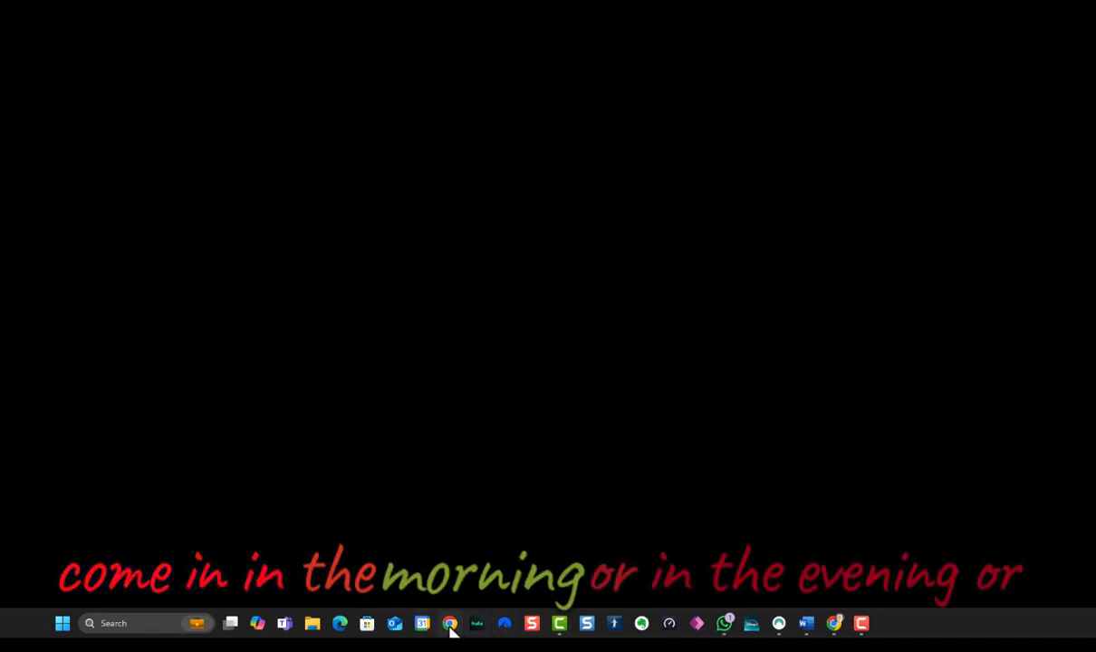
- Relaunch Chrome, pick the School profile, and open the Gmail bookmark
left_click(450, 624)
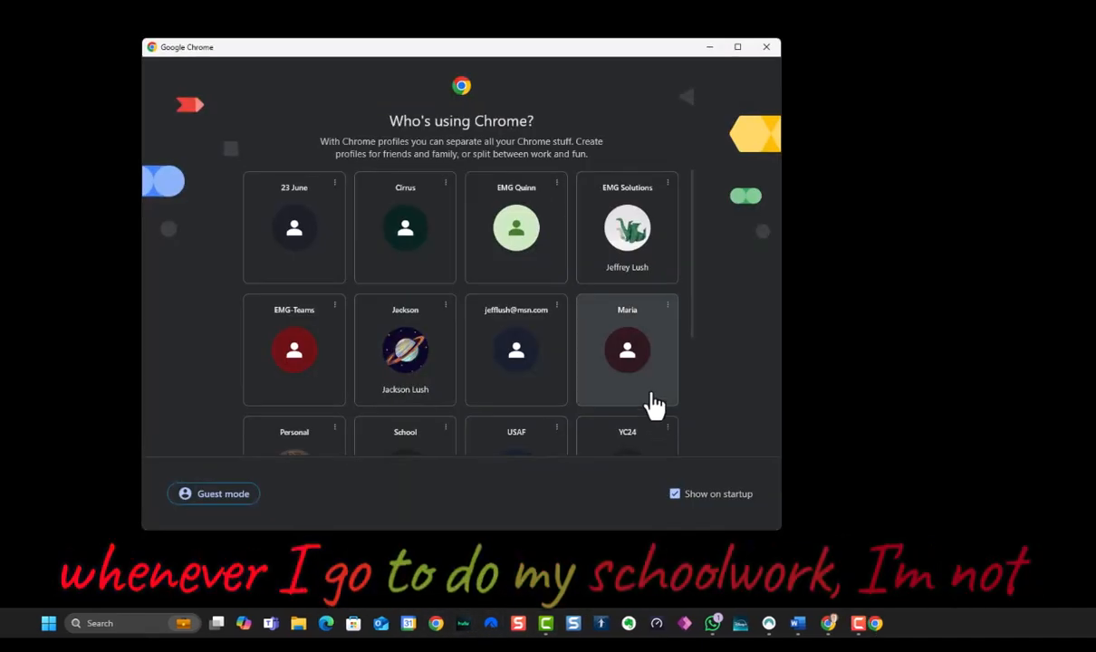
scroll("down", 3)
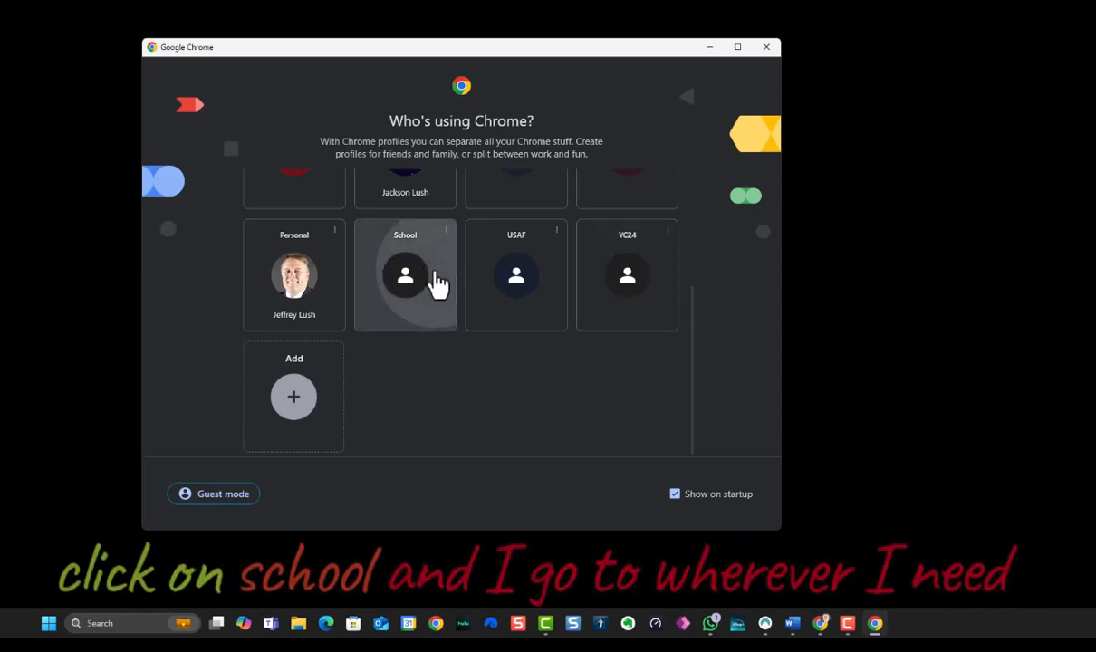
left_click(405, 274)
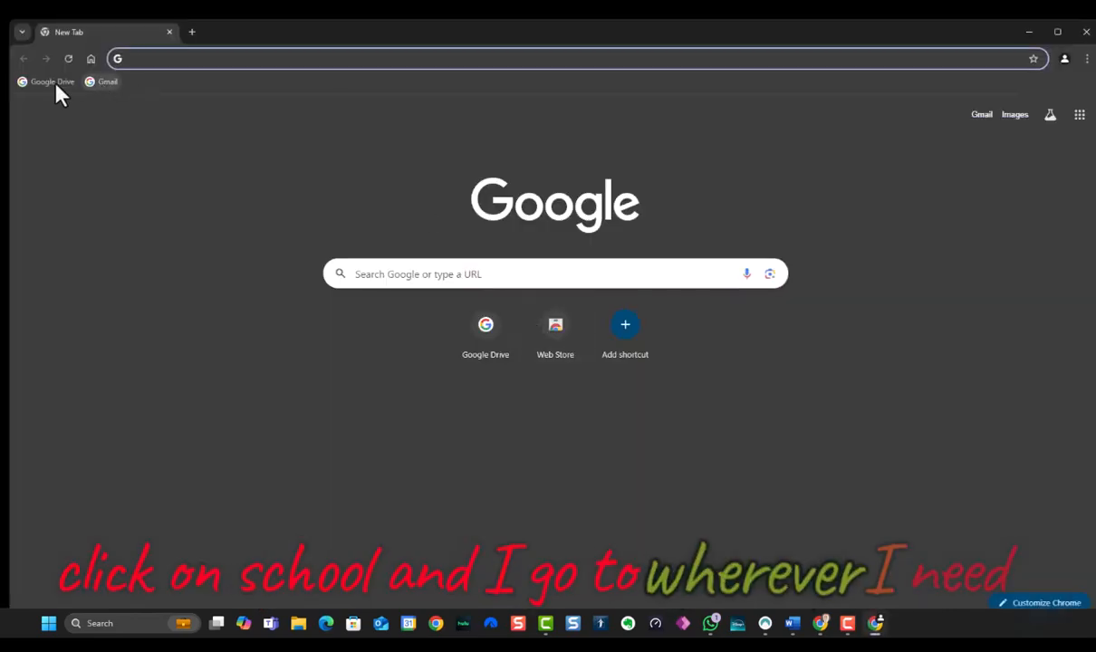
left_click(51, 82)
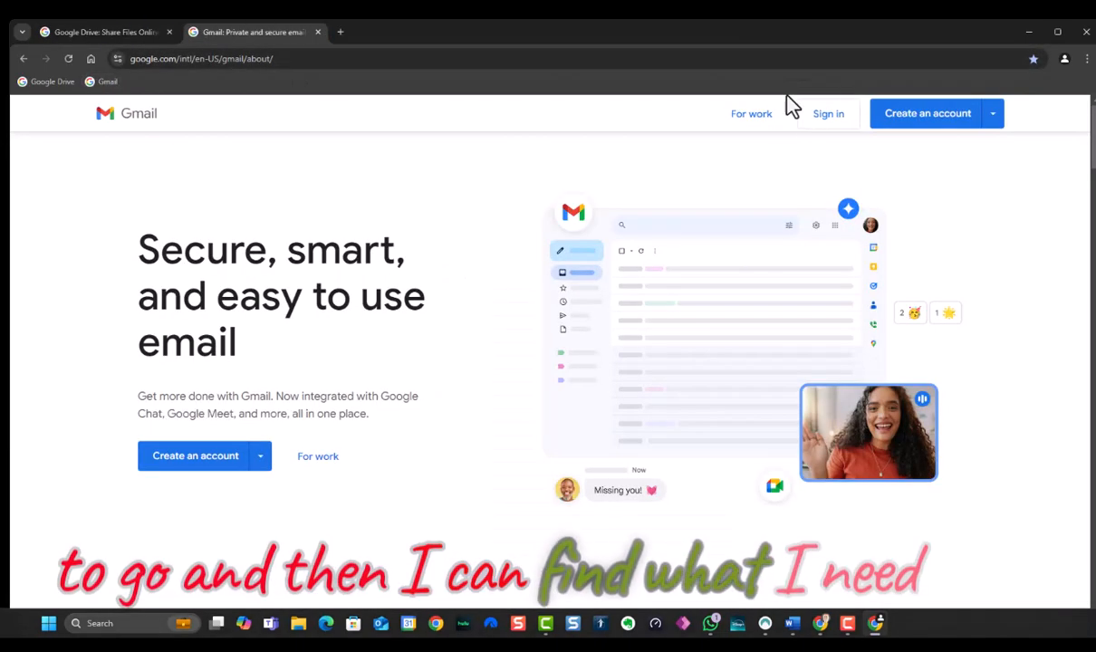
mouse_move(250, 57)
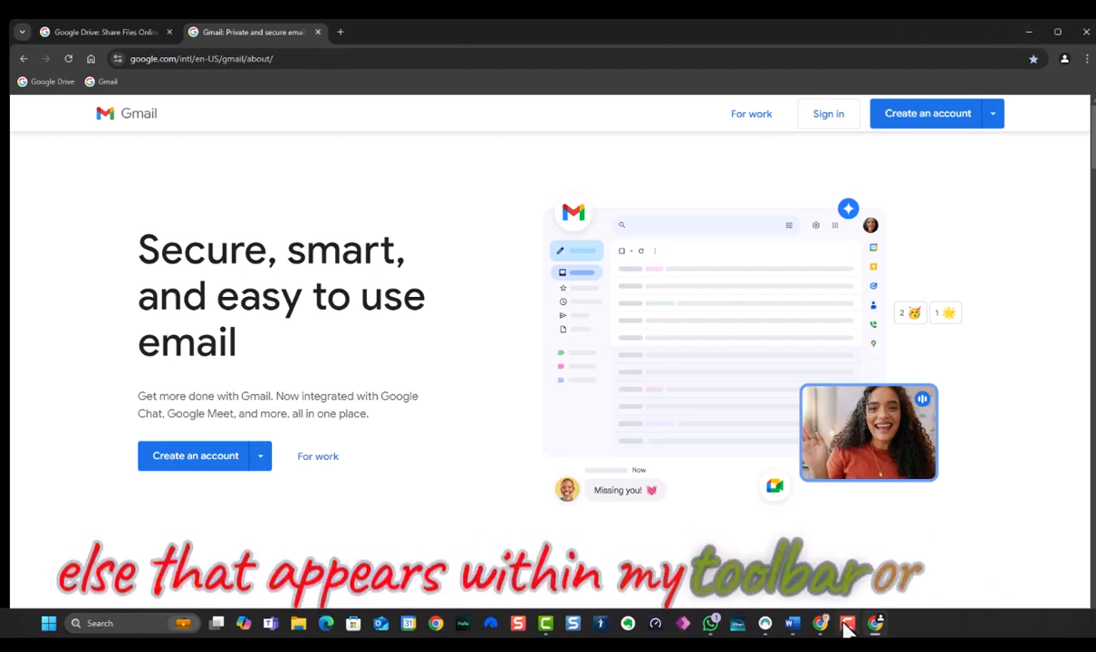
mouse_move(632, 435)
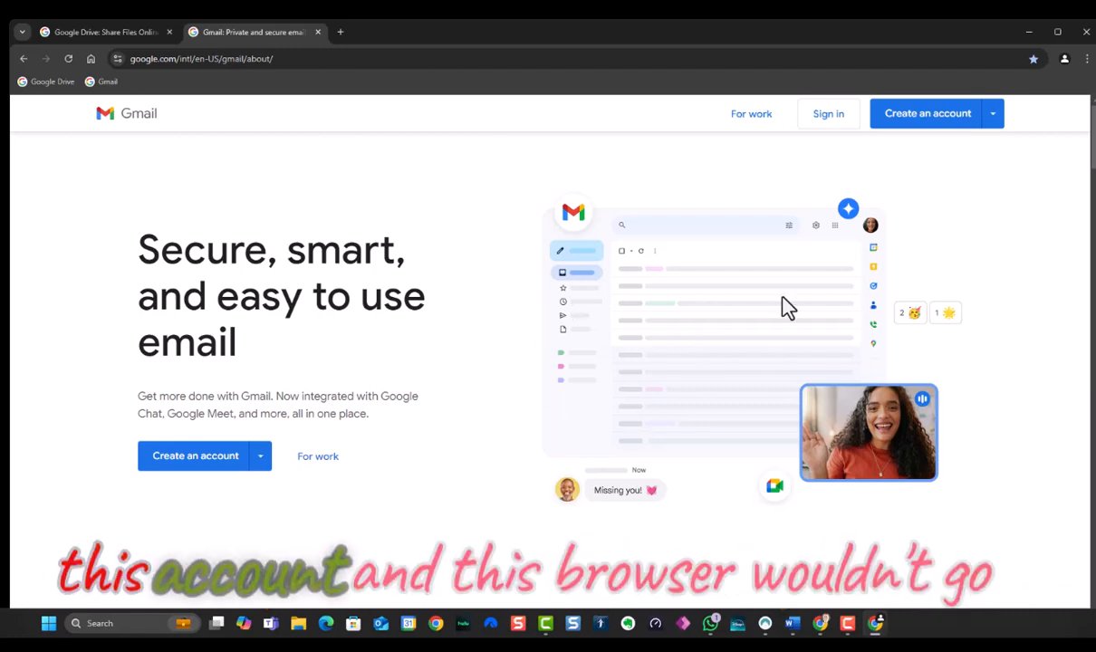
mouse_move(572, 337)
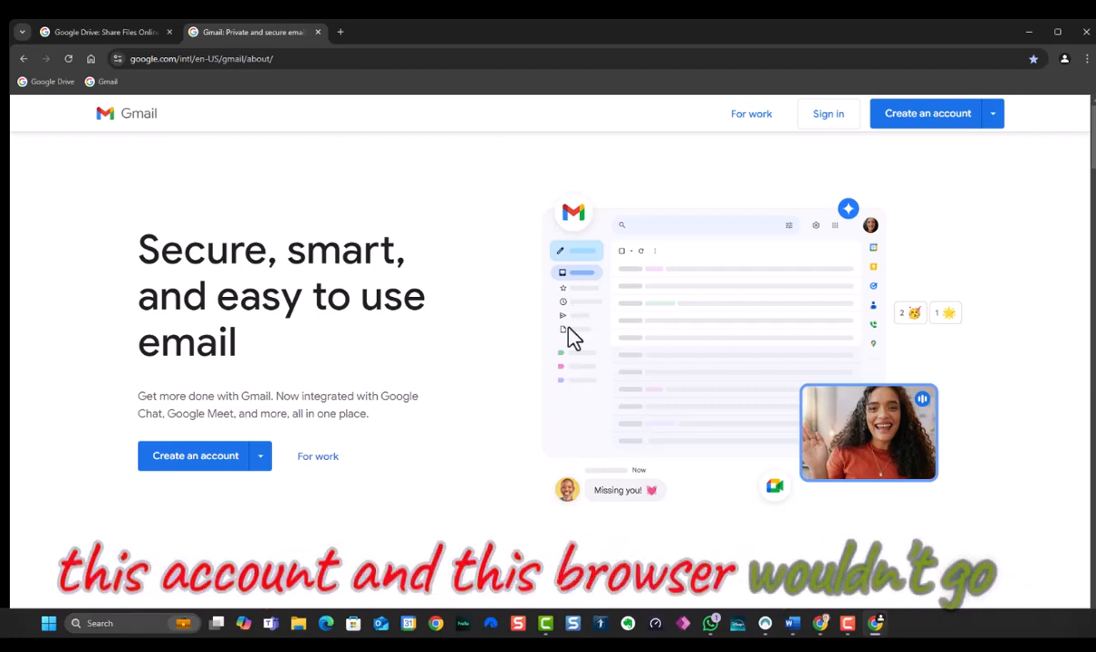